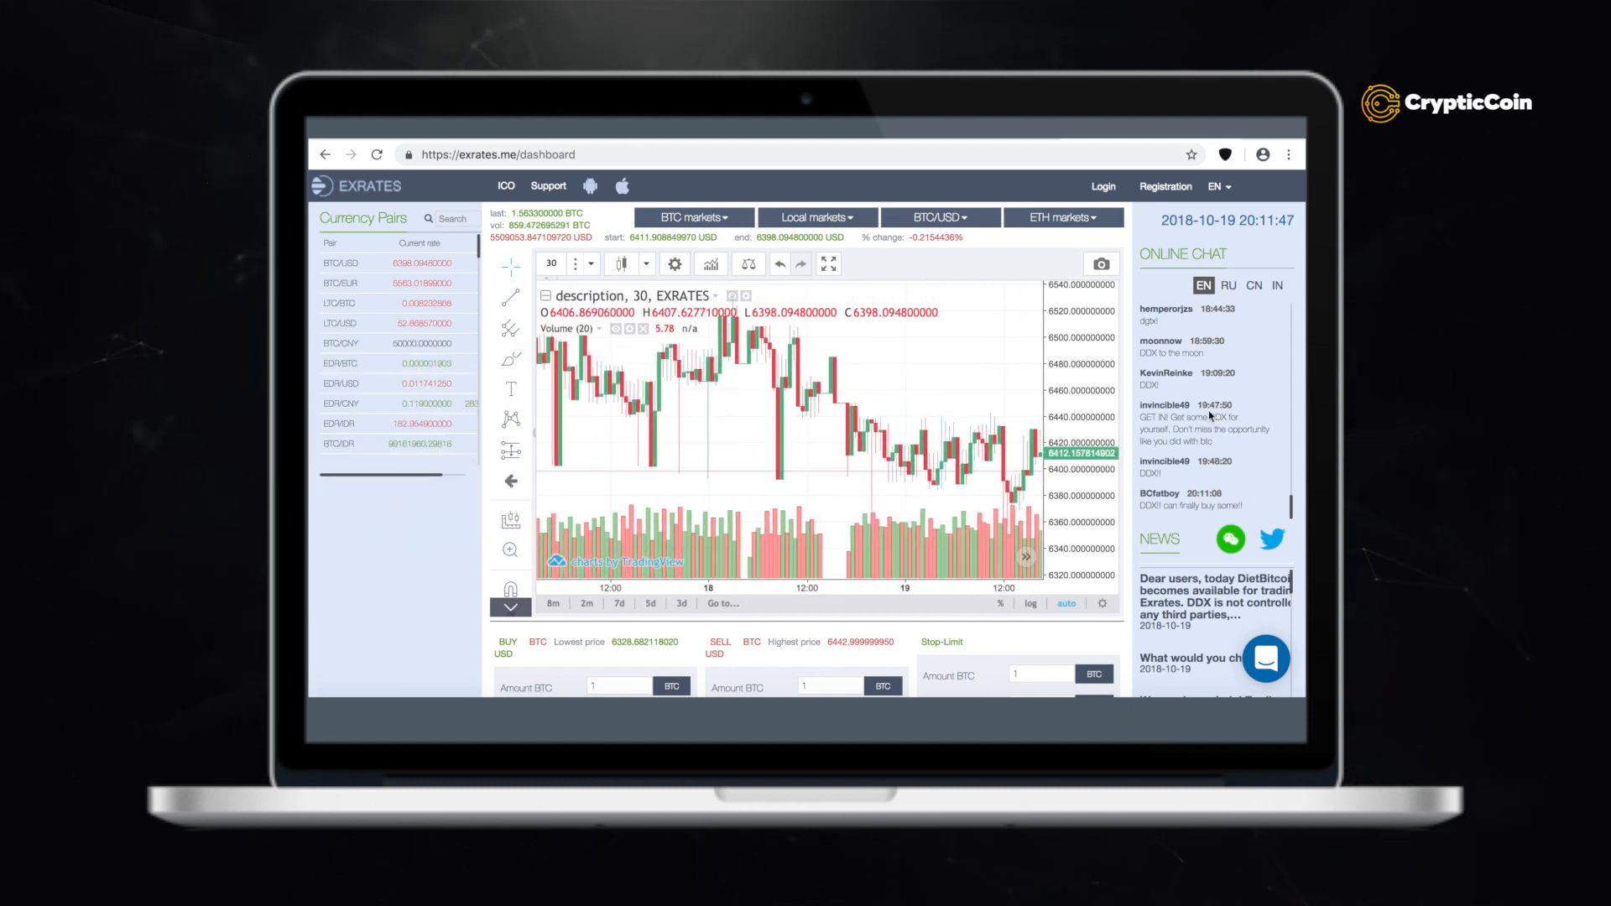
- Register with email 'youremail@', accept the Terms of Use, and submit the form
scroll("down", 3)
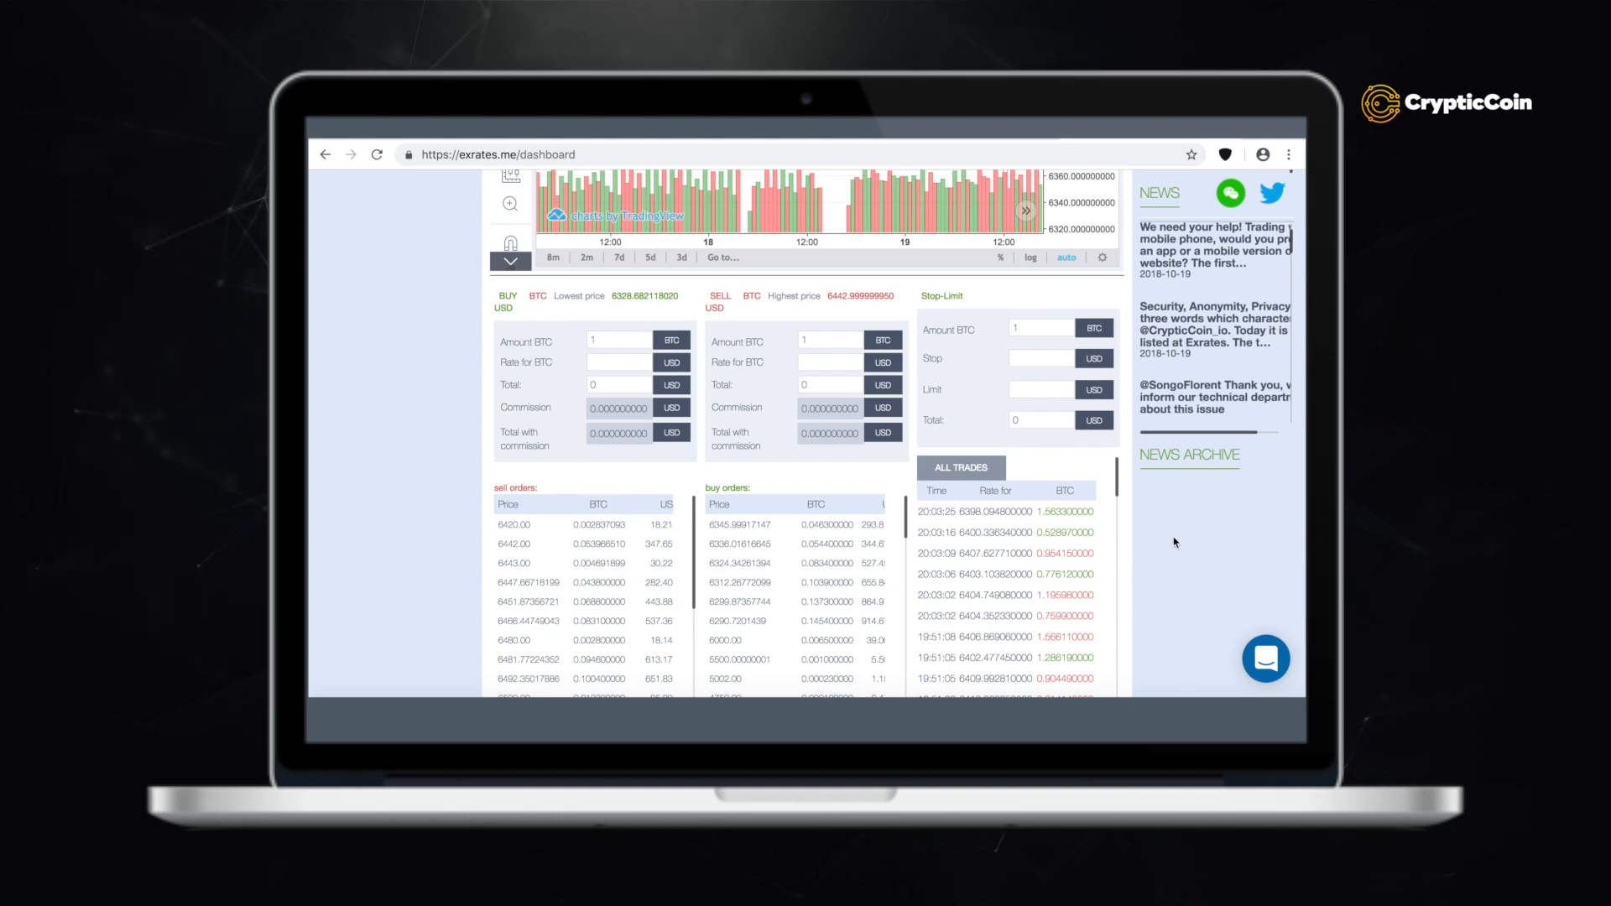
scroll("up", 3)
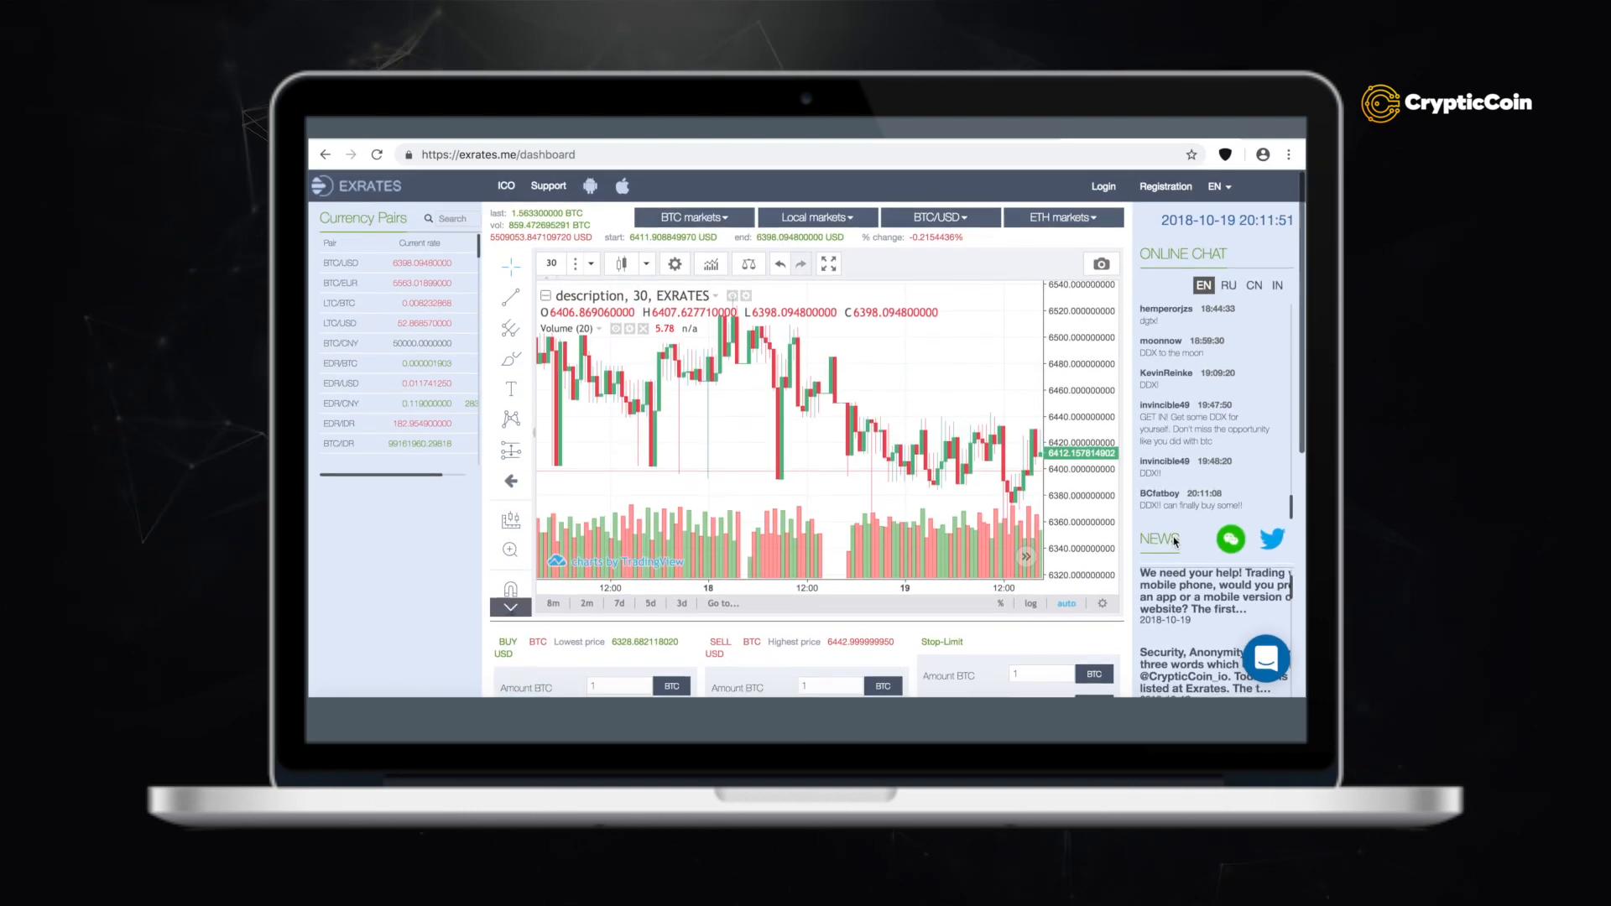
mouse_move(1164, 186)
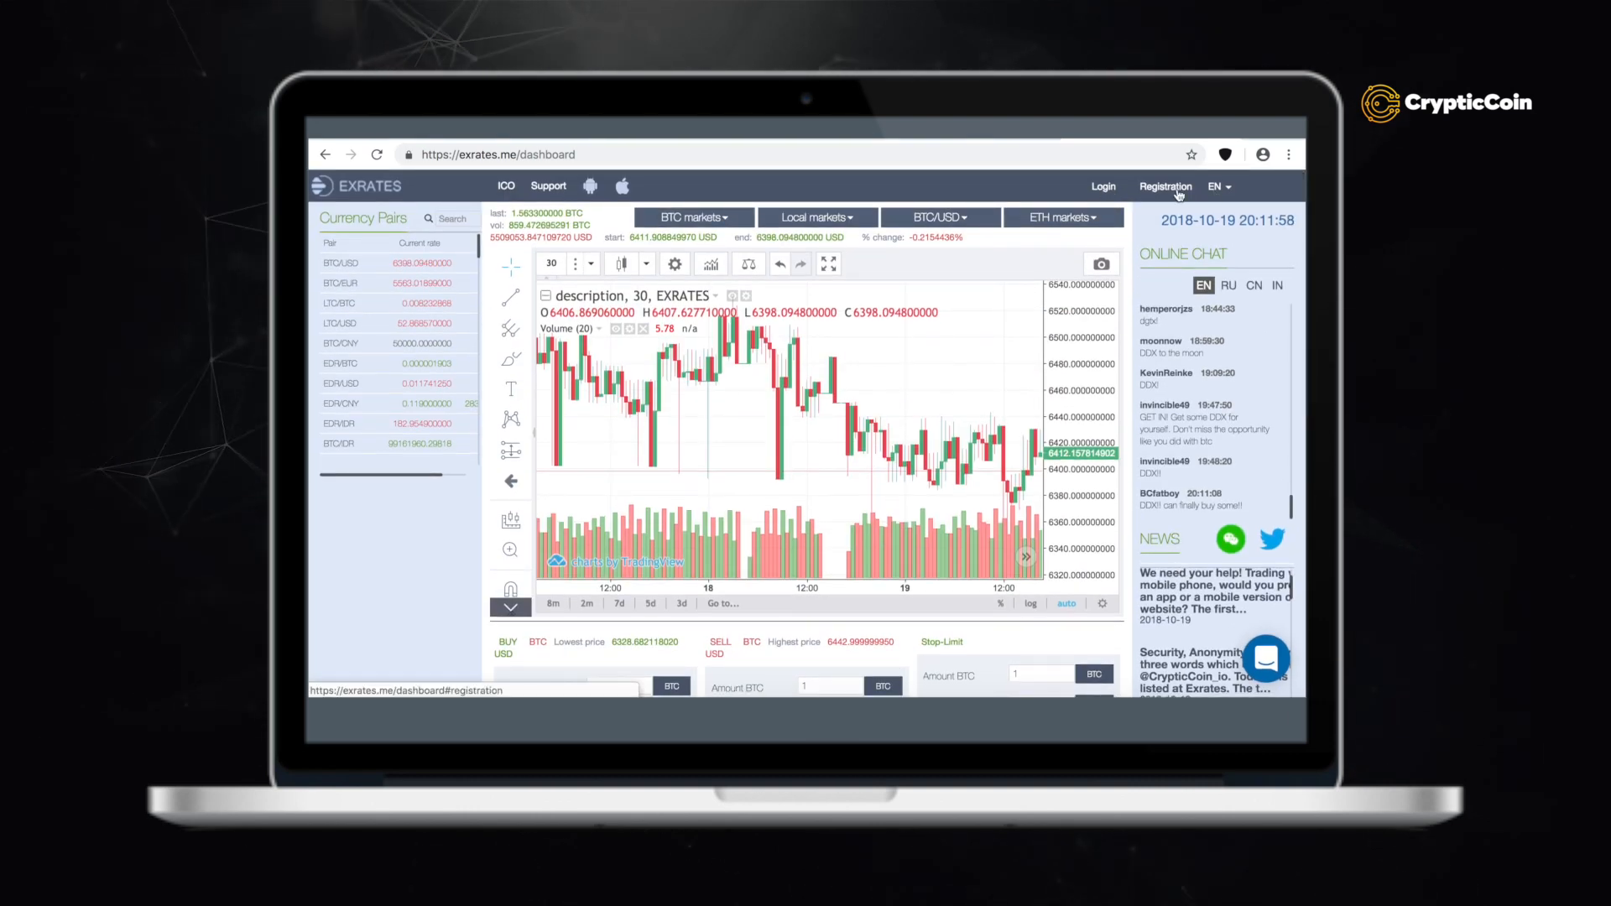
left_click(1164, 186)
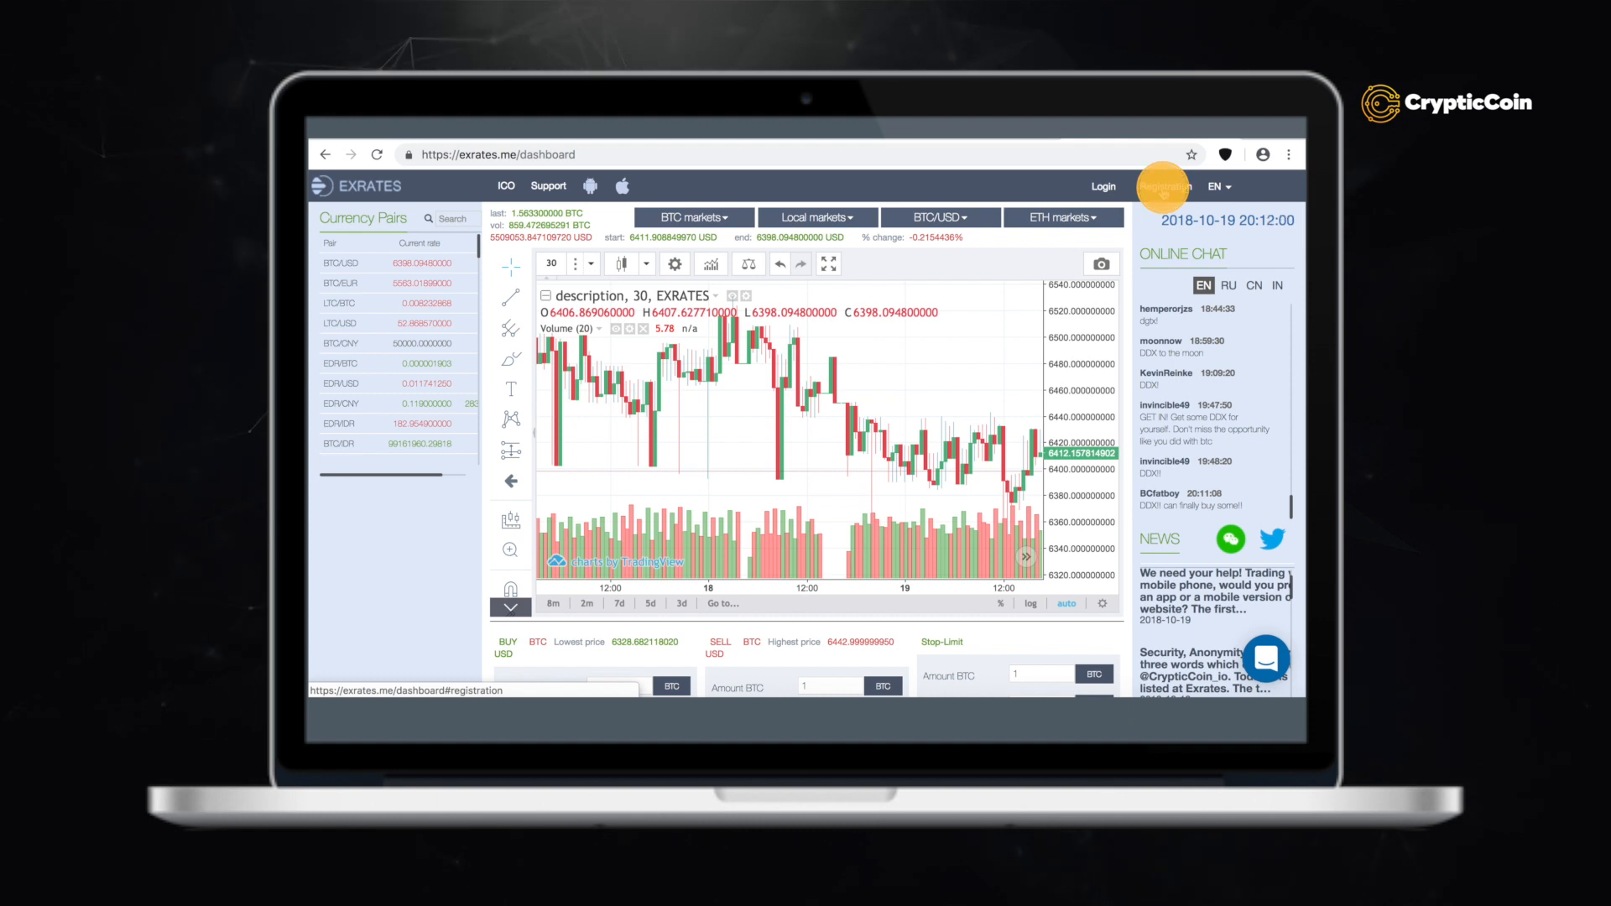
left_click(1162, 186)
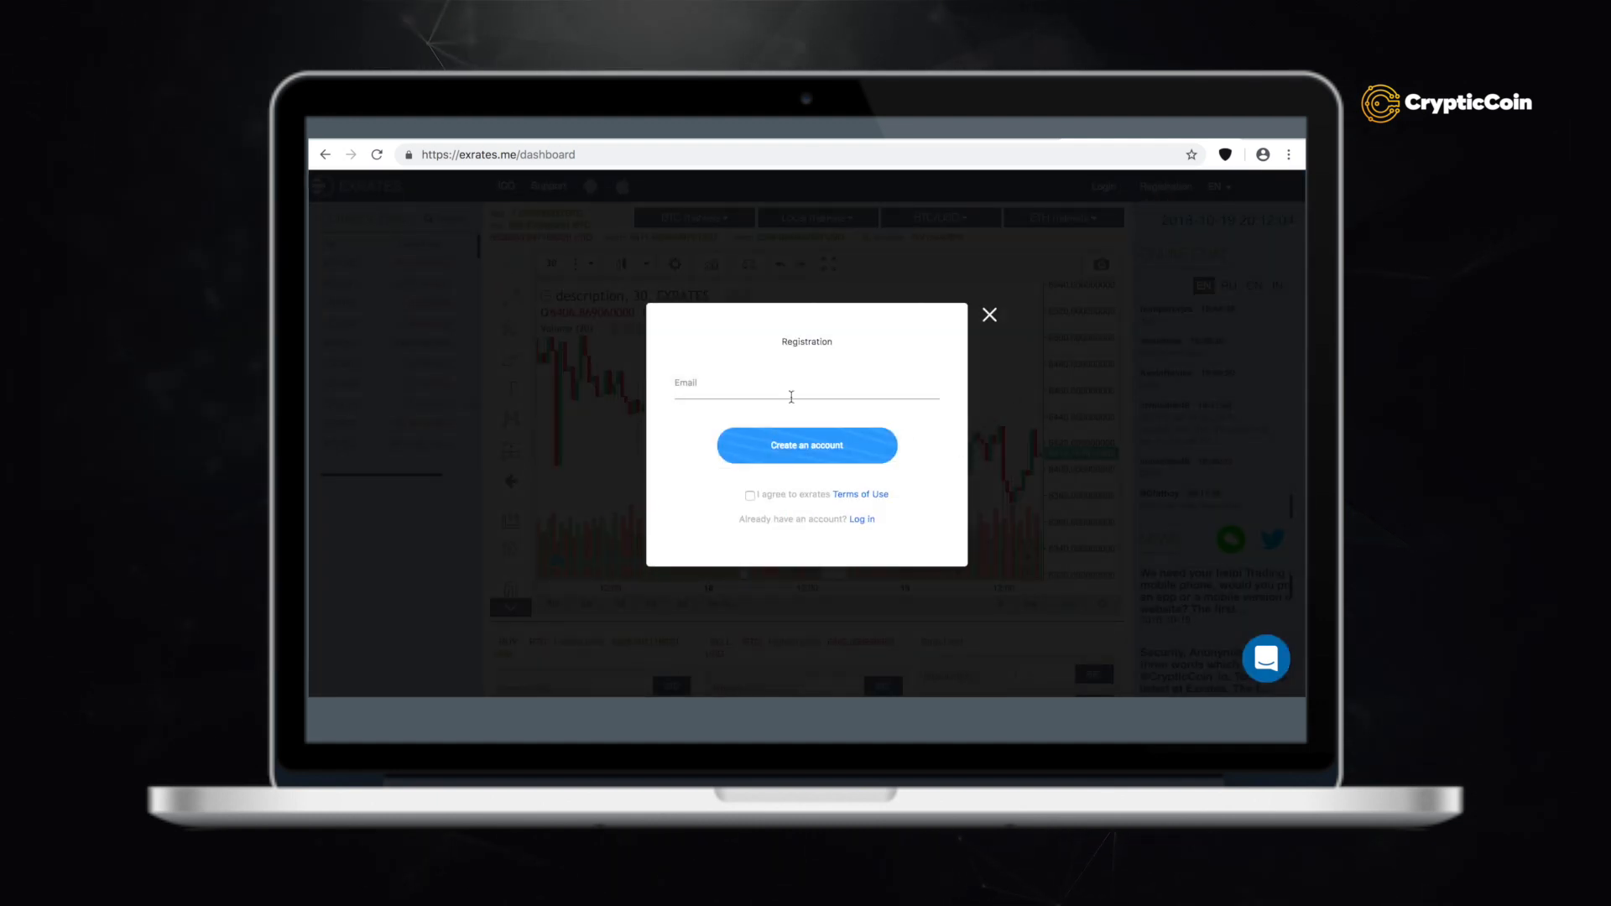
type("youremail@here.com")
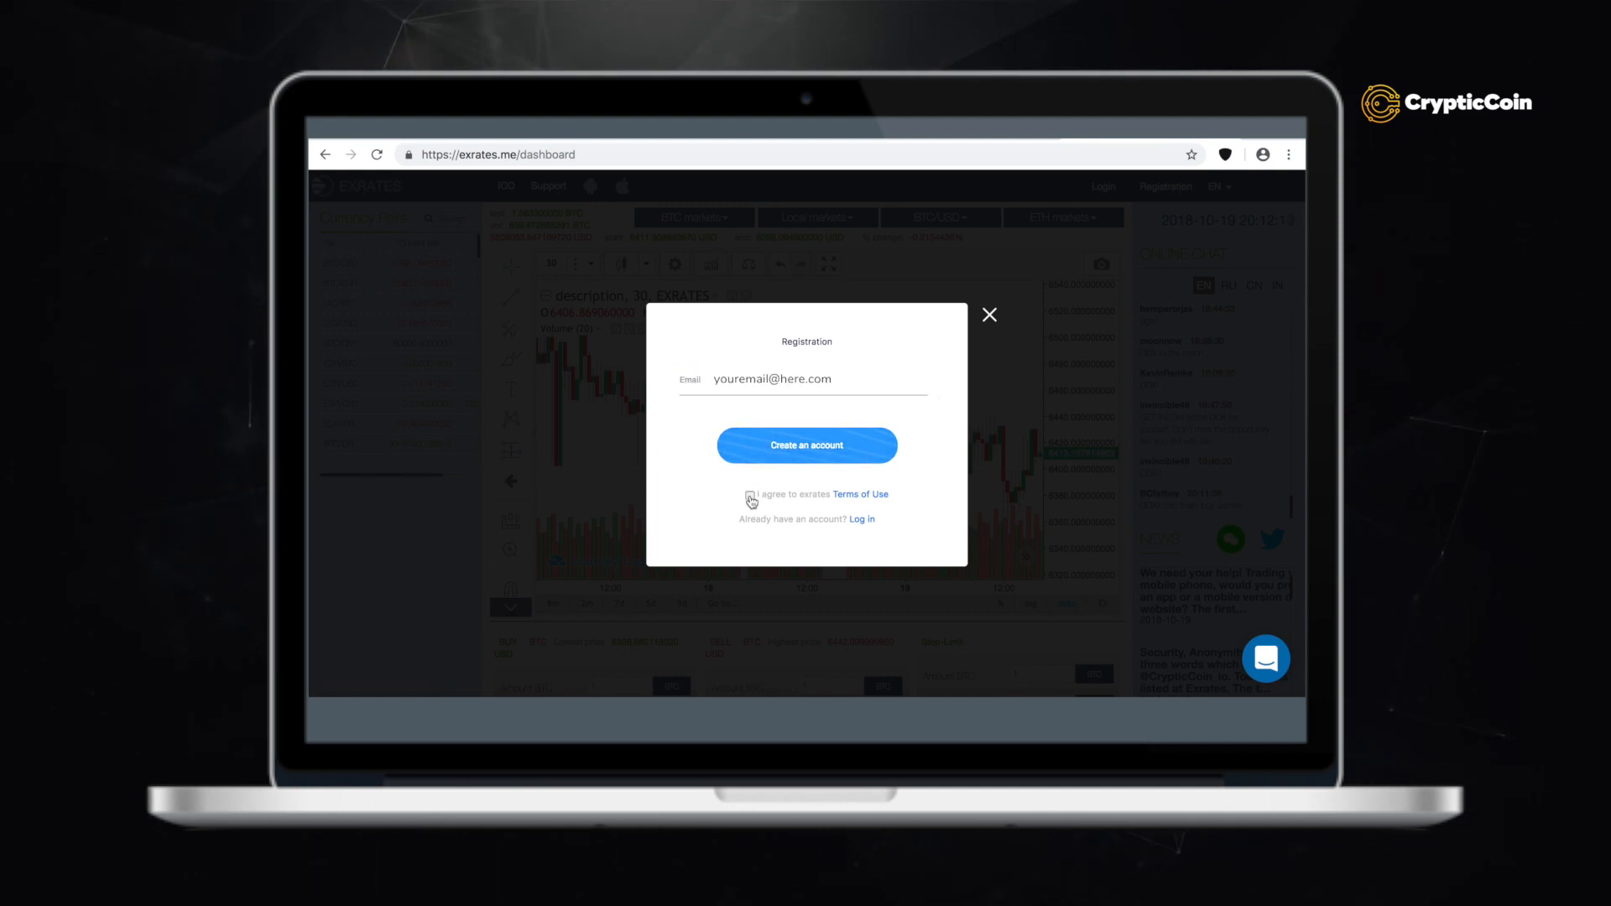
left_click(750, 494)
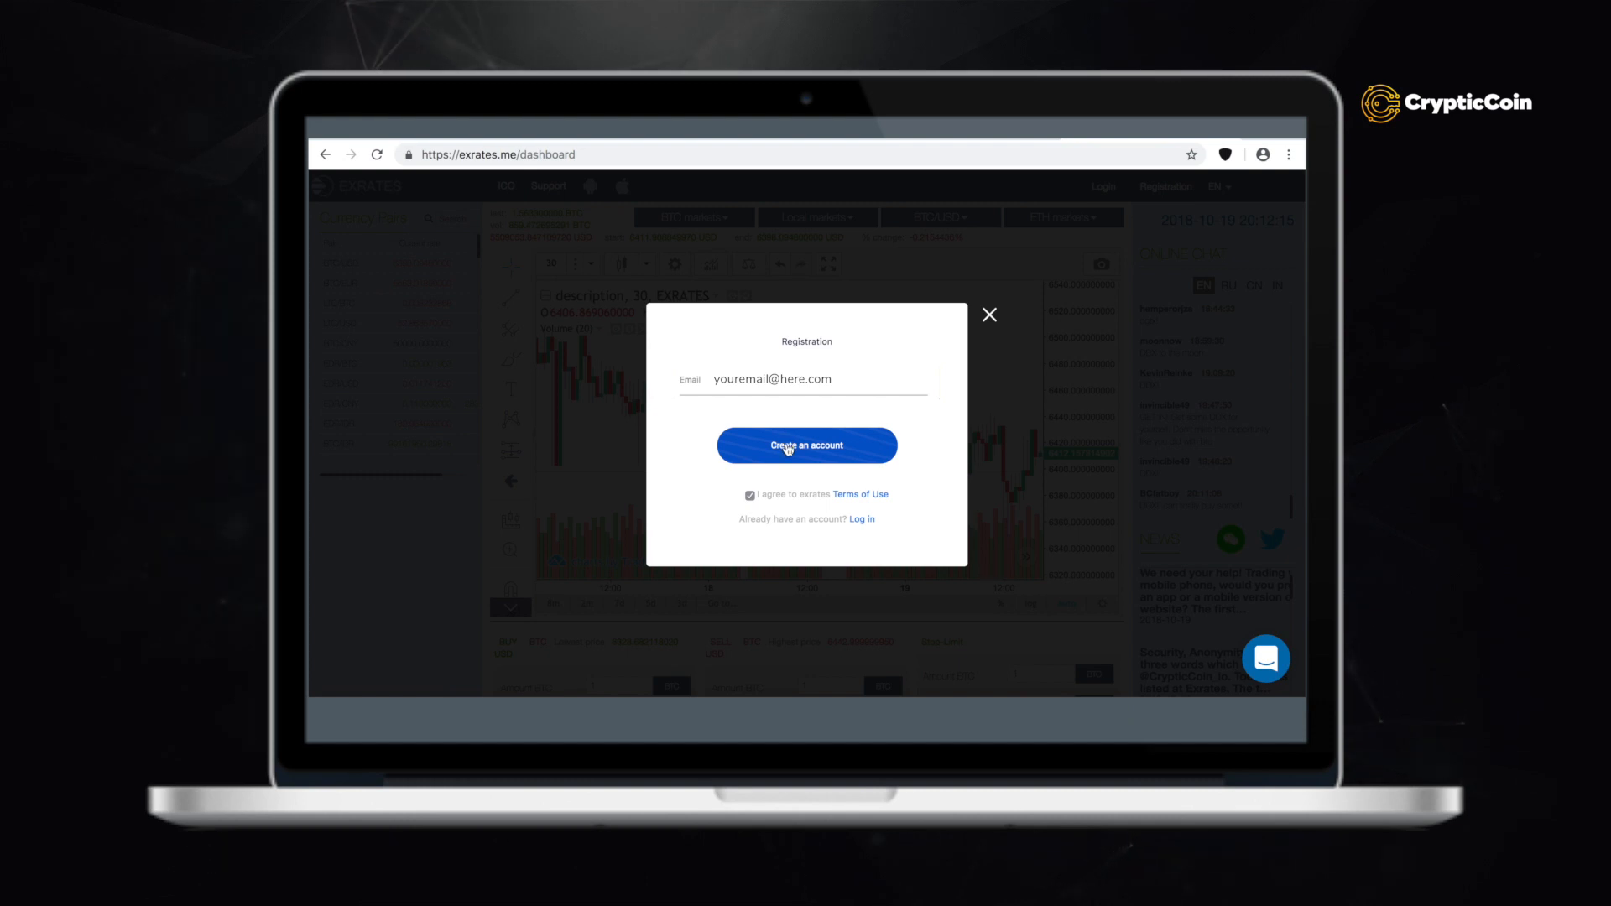
left_click(805, 445)
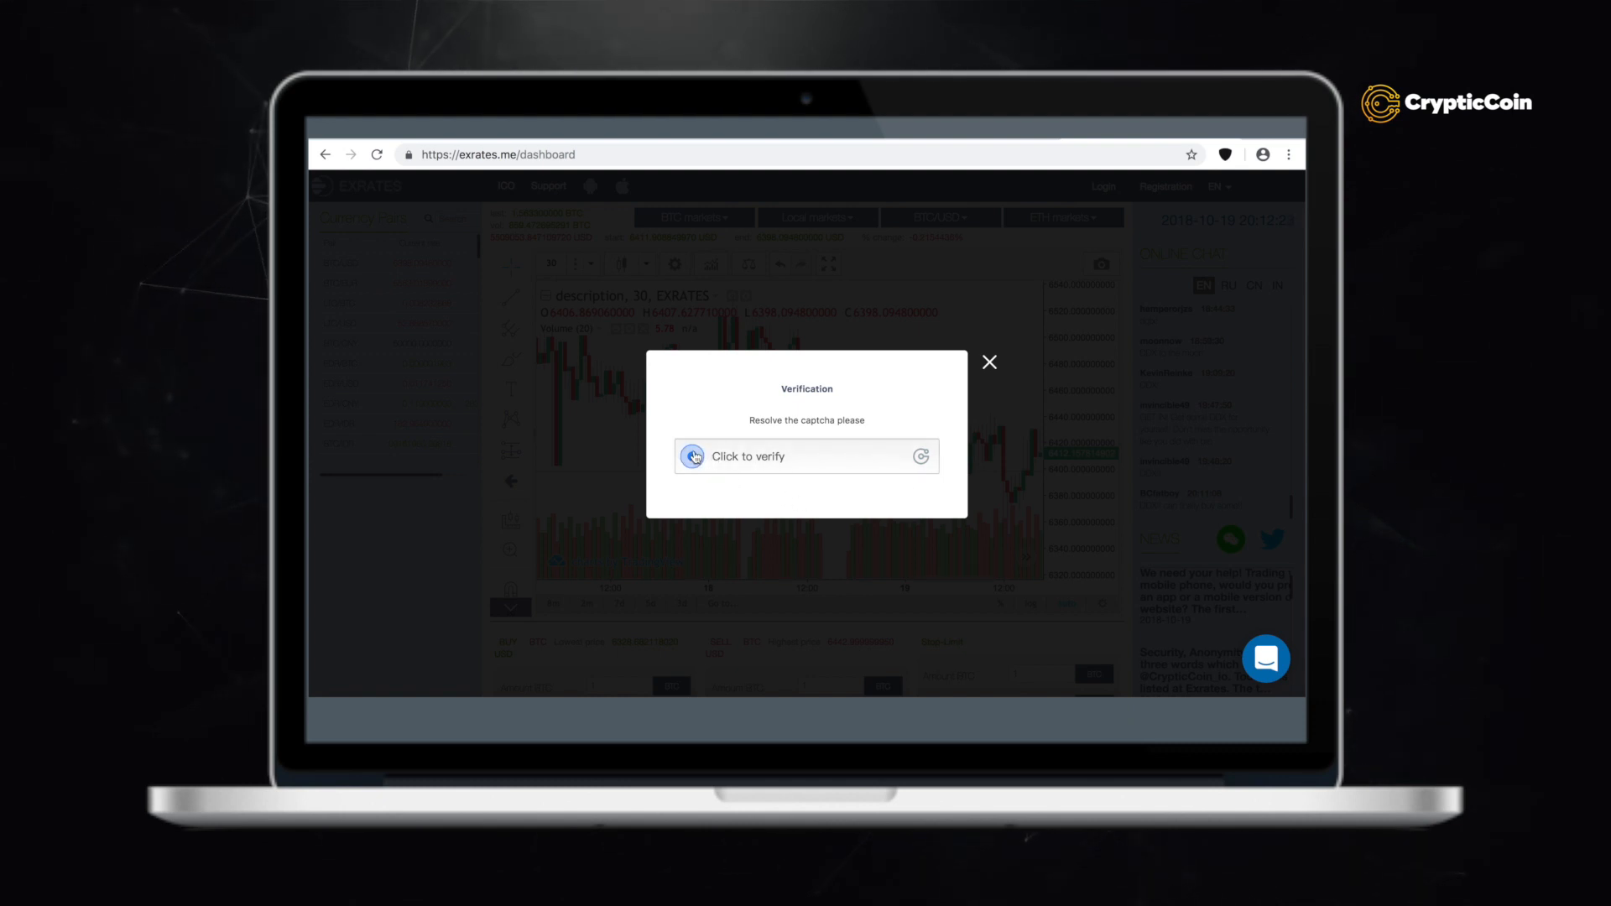
- Solve the sliding-puzzle captcha by dragging the piece into its gap
left_click(692, 457)
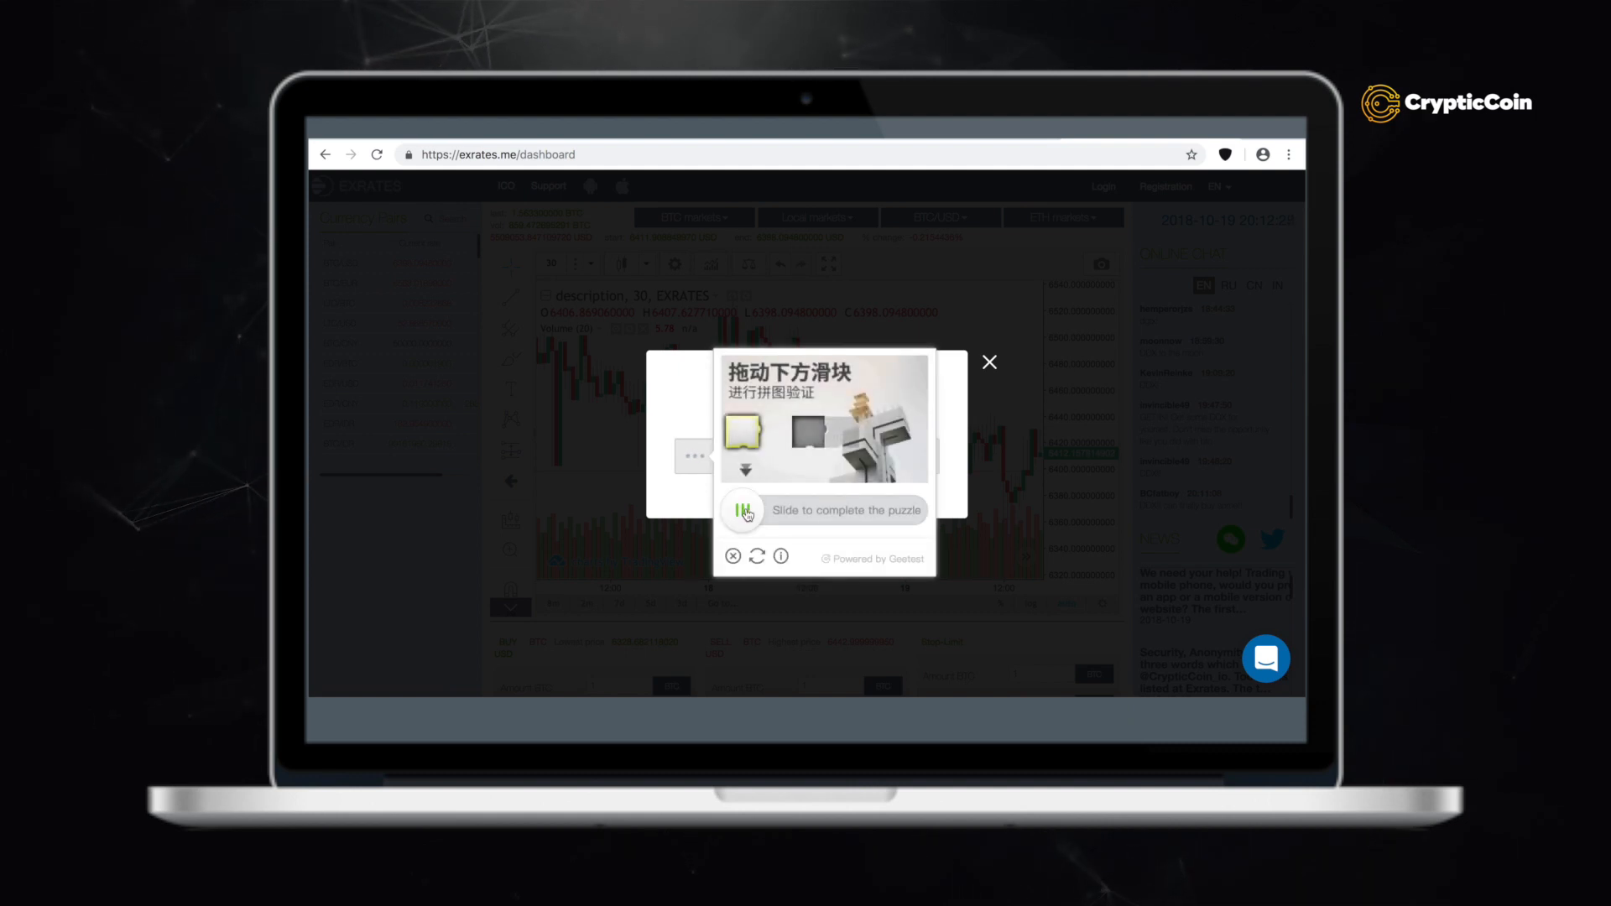
left_click_drag(745, 510, 809, 509)
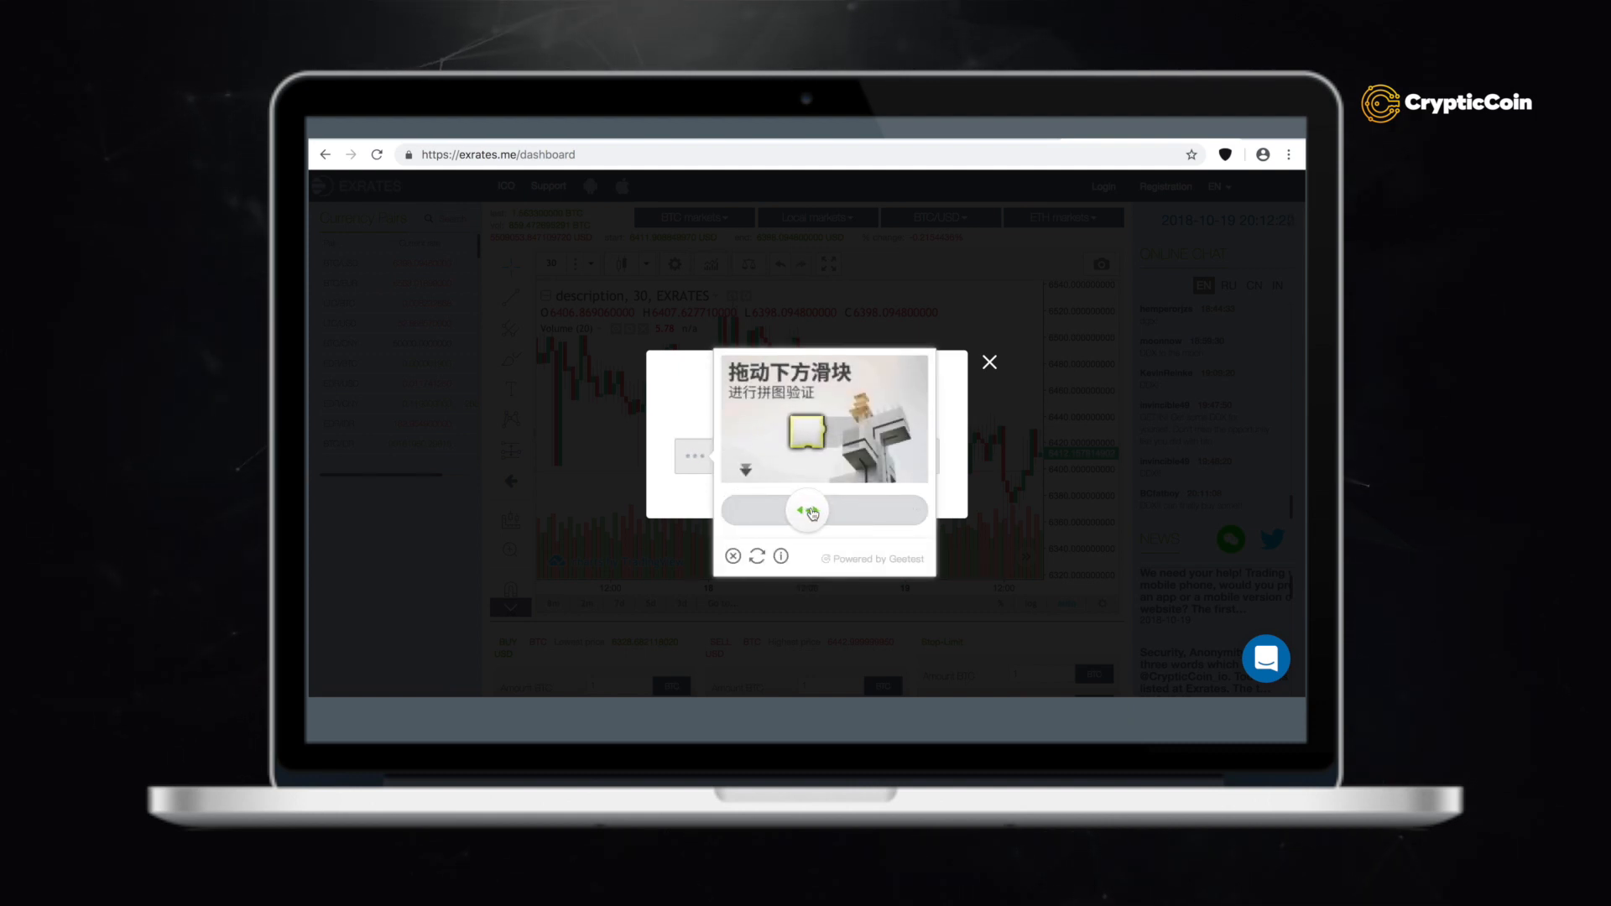
left_click_drag(809, 509, 920, 509)
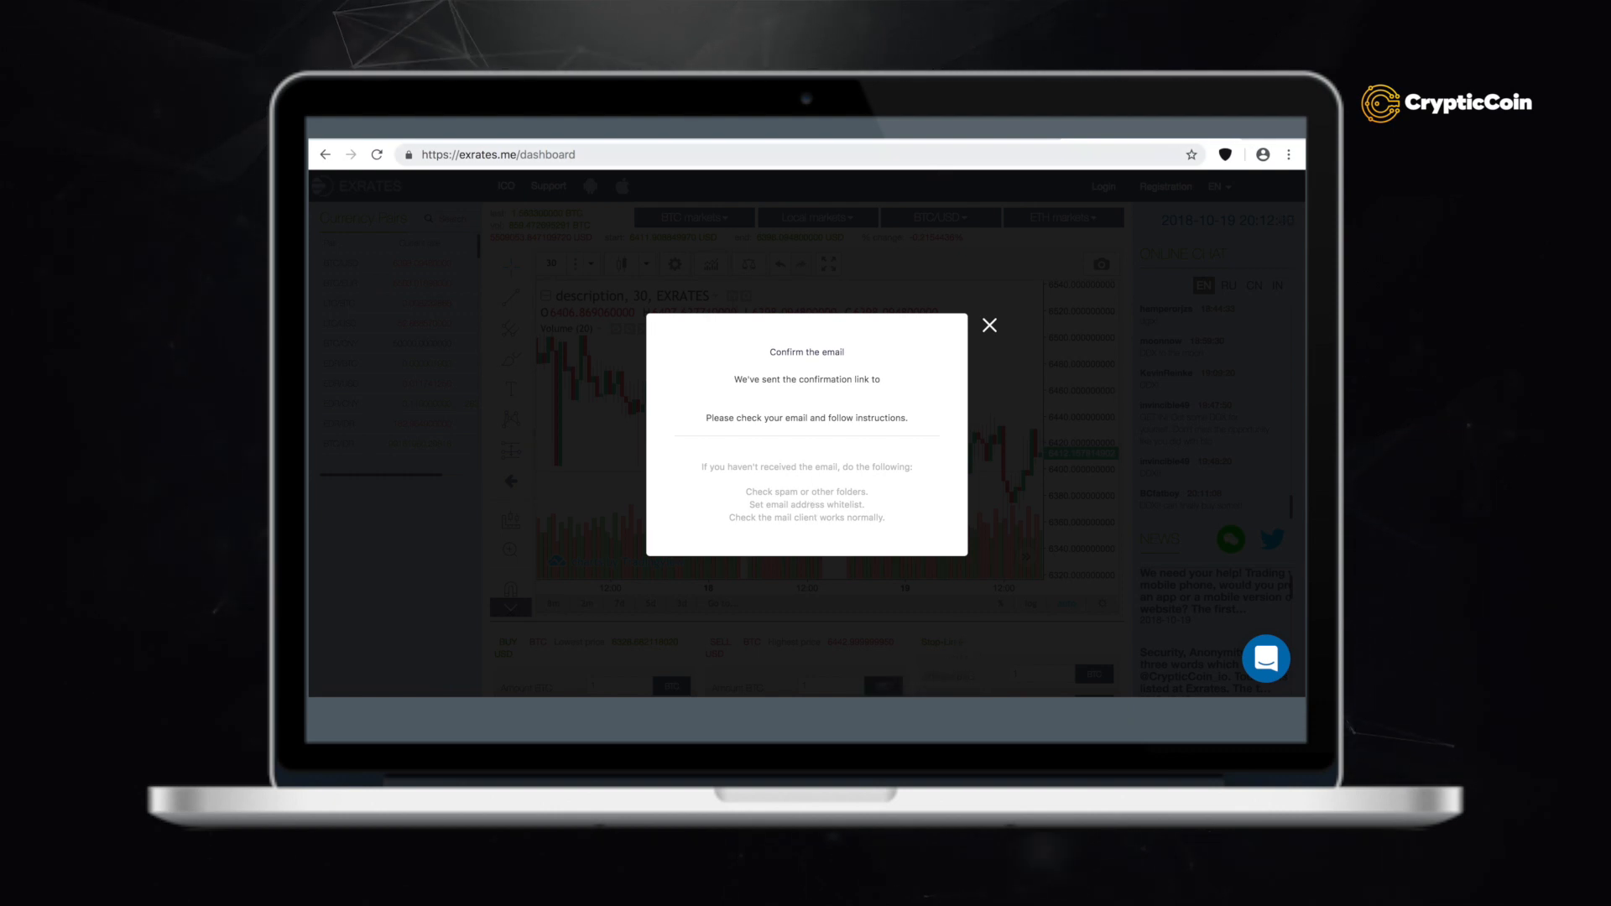
- Close the 'Confirm the email' notice to get back to the dashboard
left_click(988, 325)
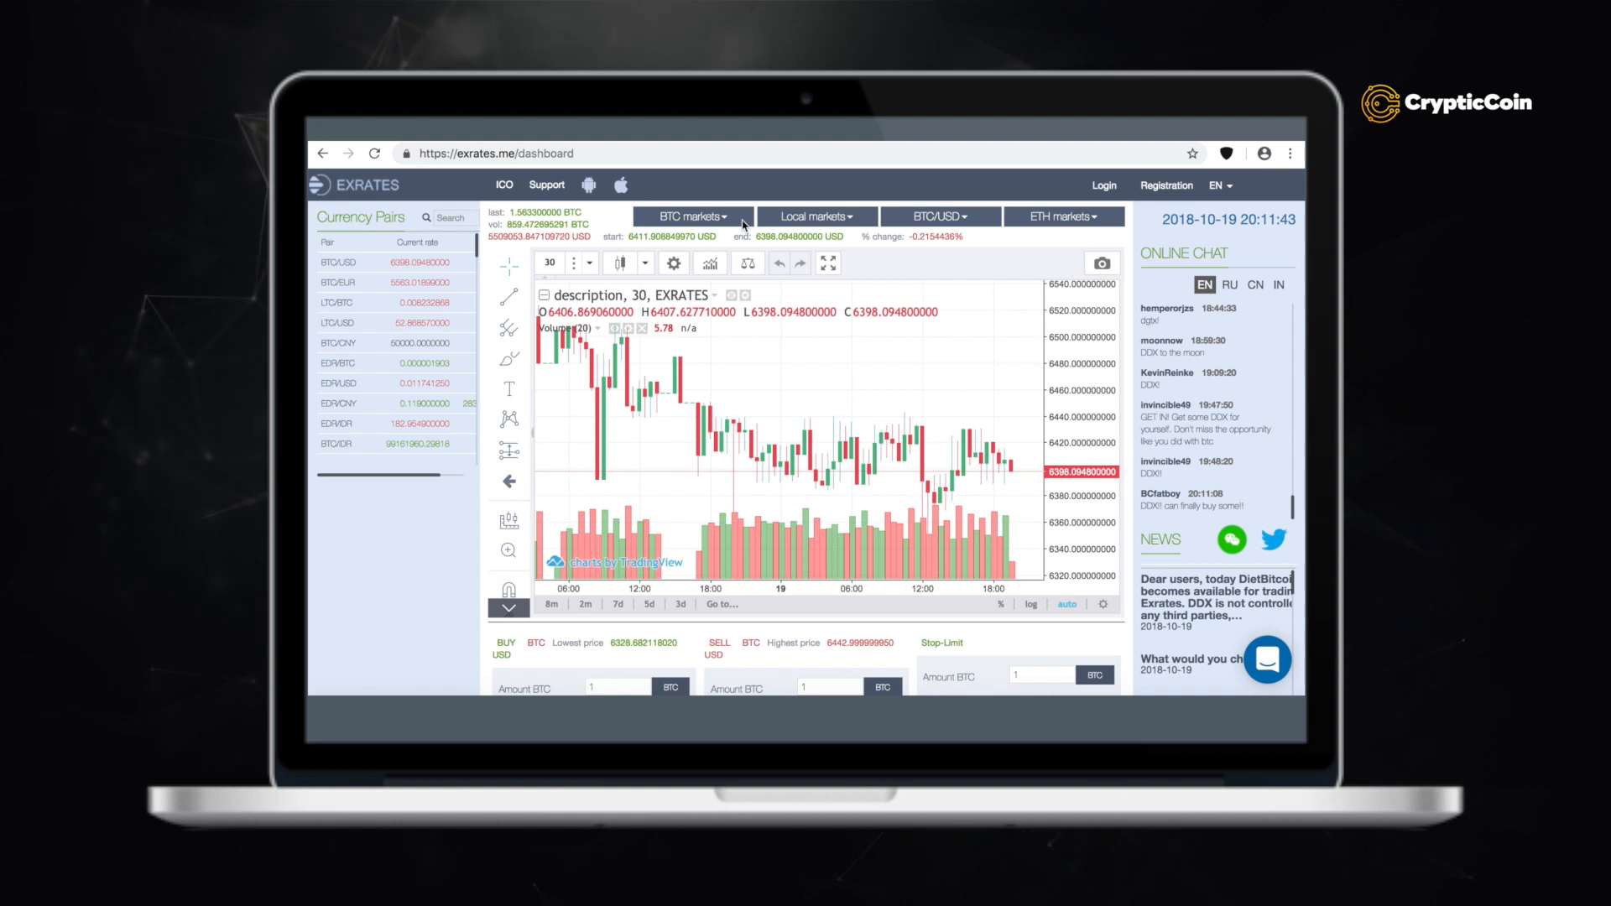
- Log in and submit the pin code received by email
left_click(1103, 185)
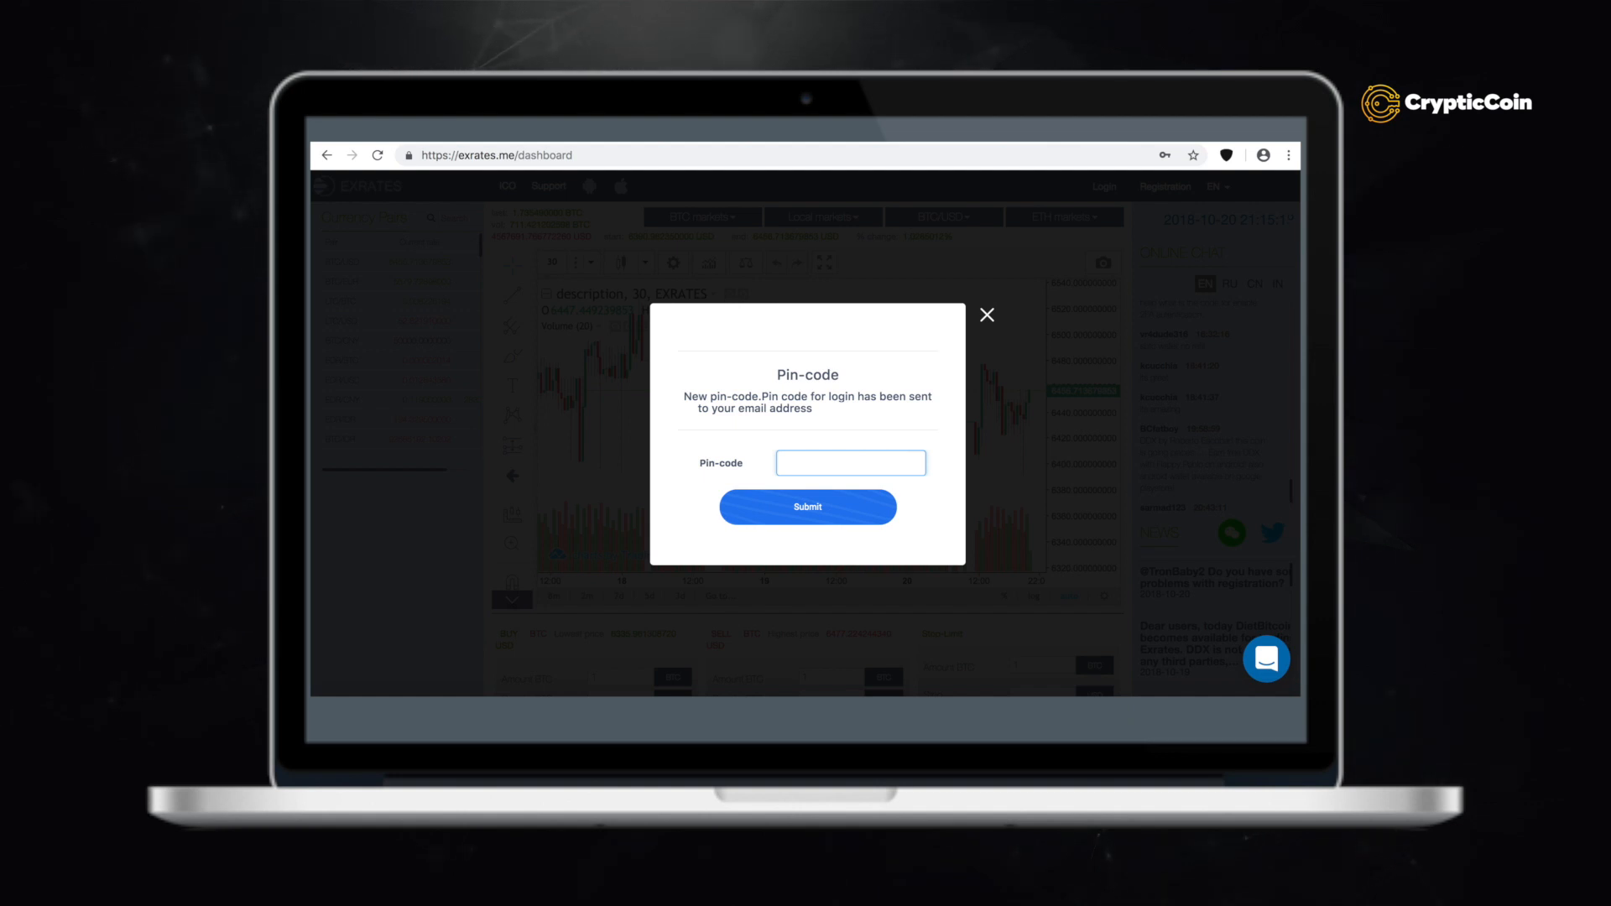
mouse_move(835, 512)
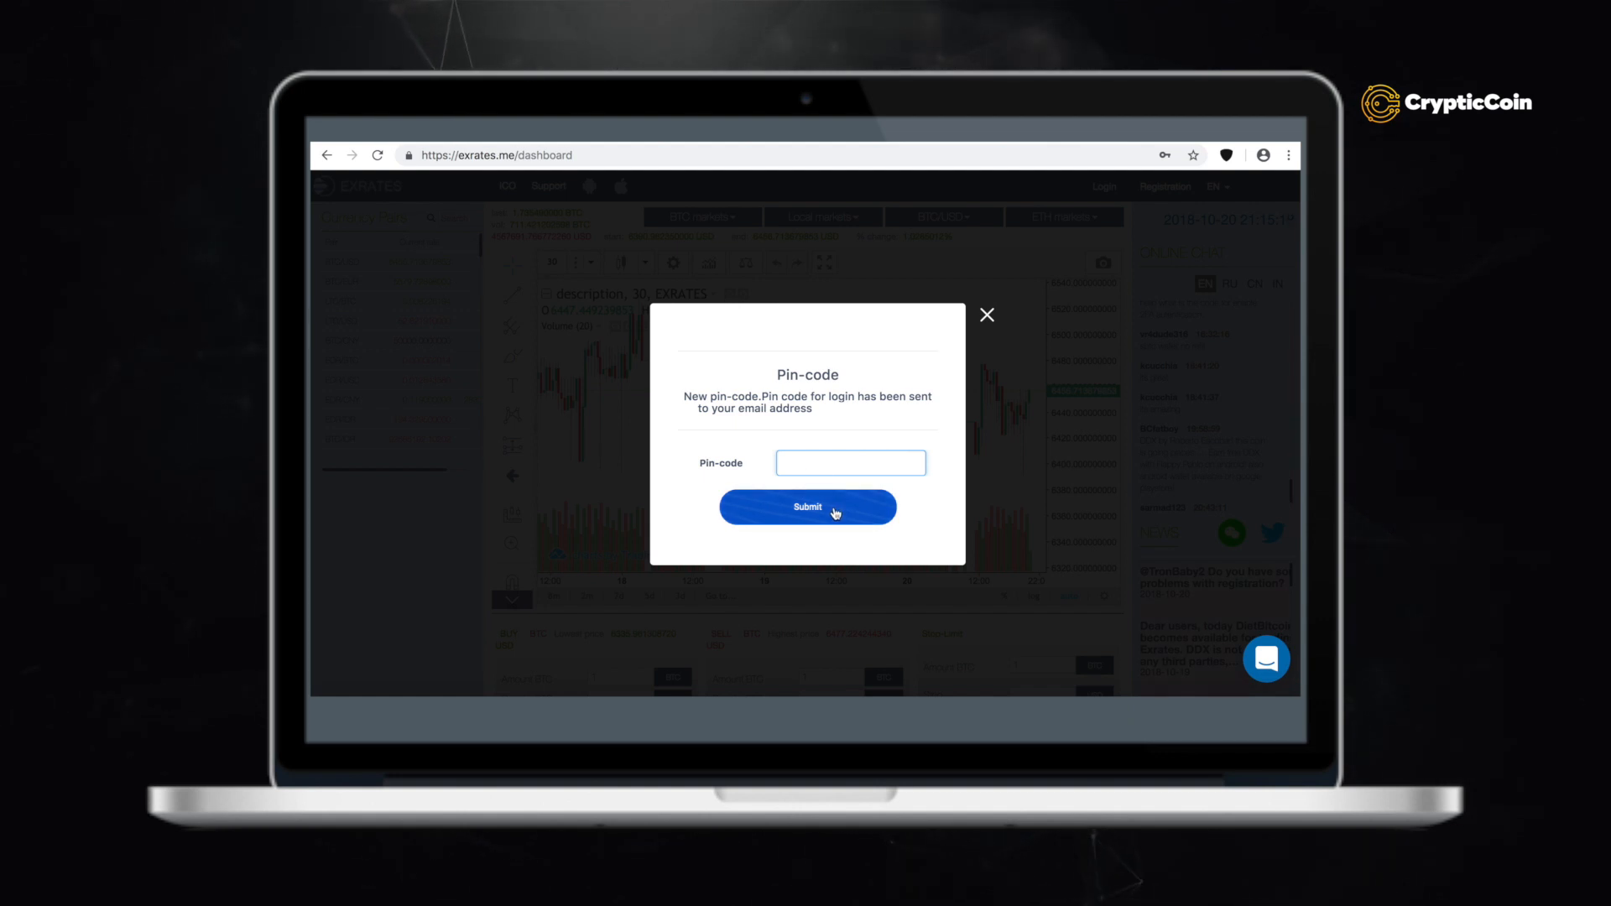
left_click(807, 507)
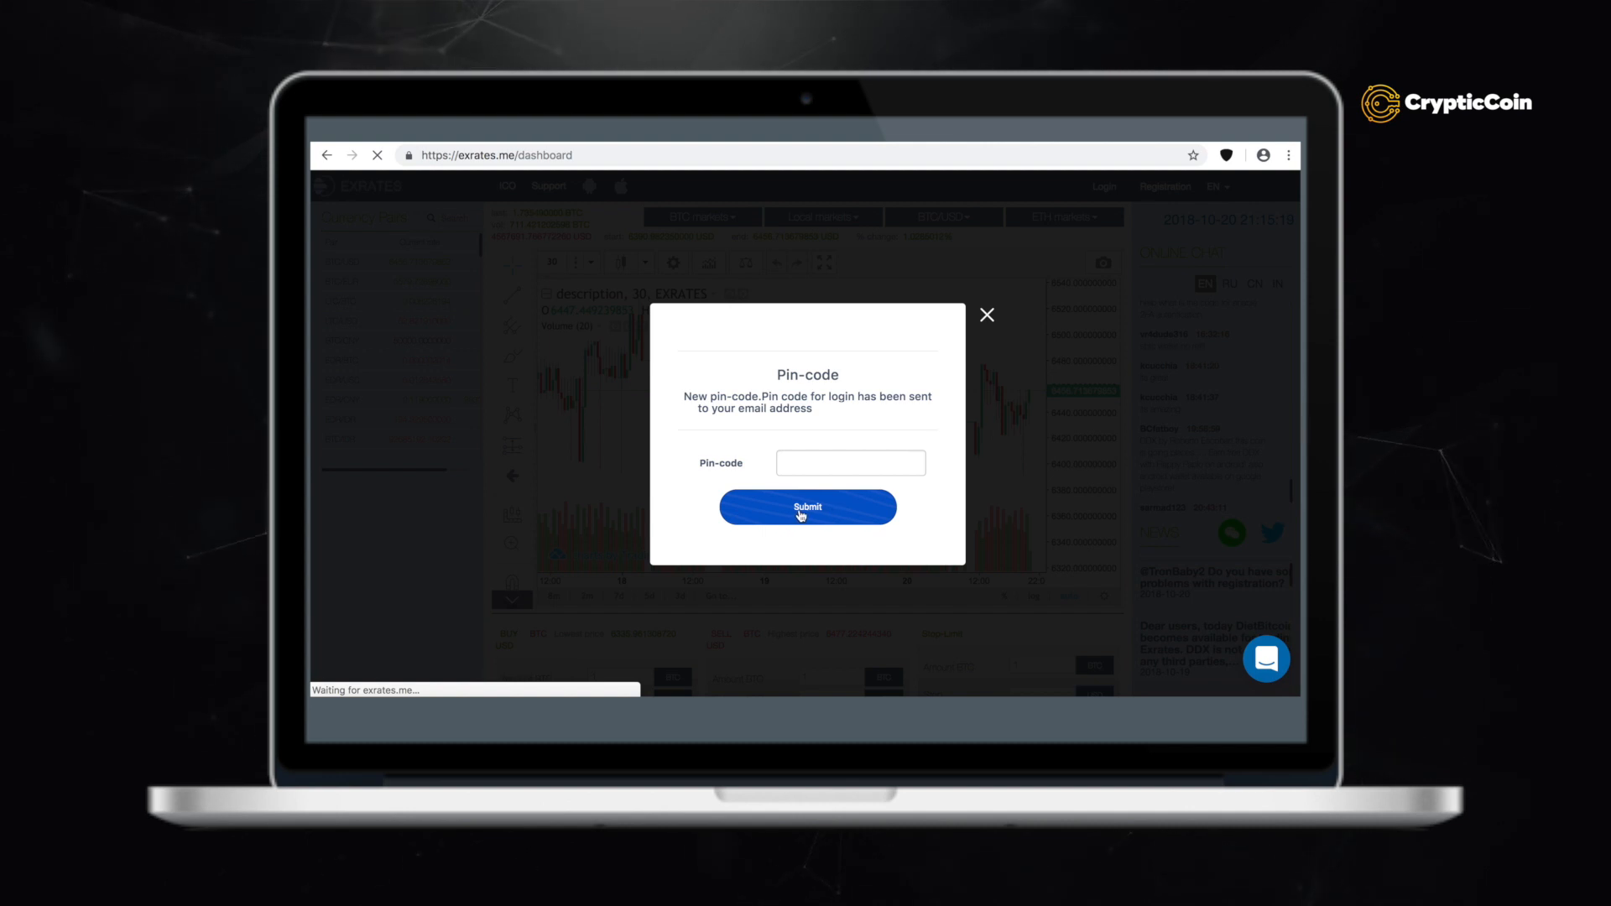
left_click(806, 506)
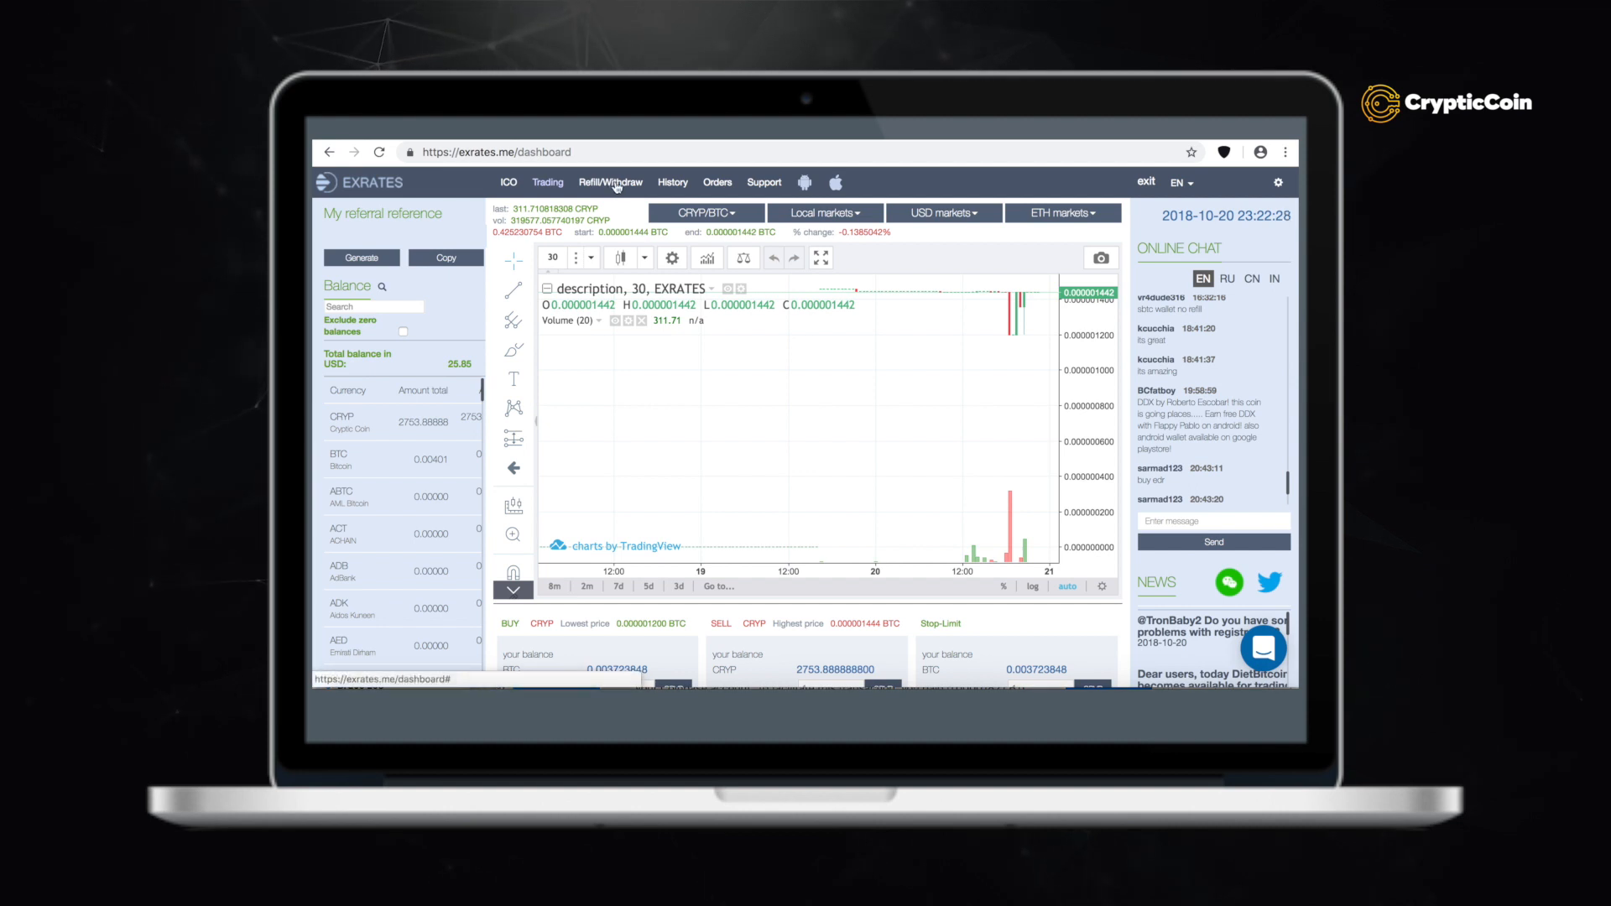
- Filter the Refill/Withdraw balances to BTC and open the Bitcoin Refill page
left_click(608, 182)
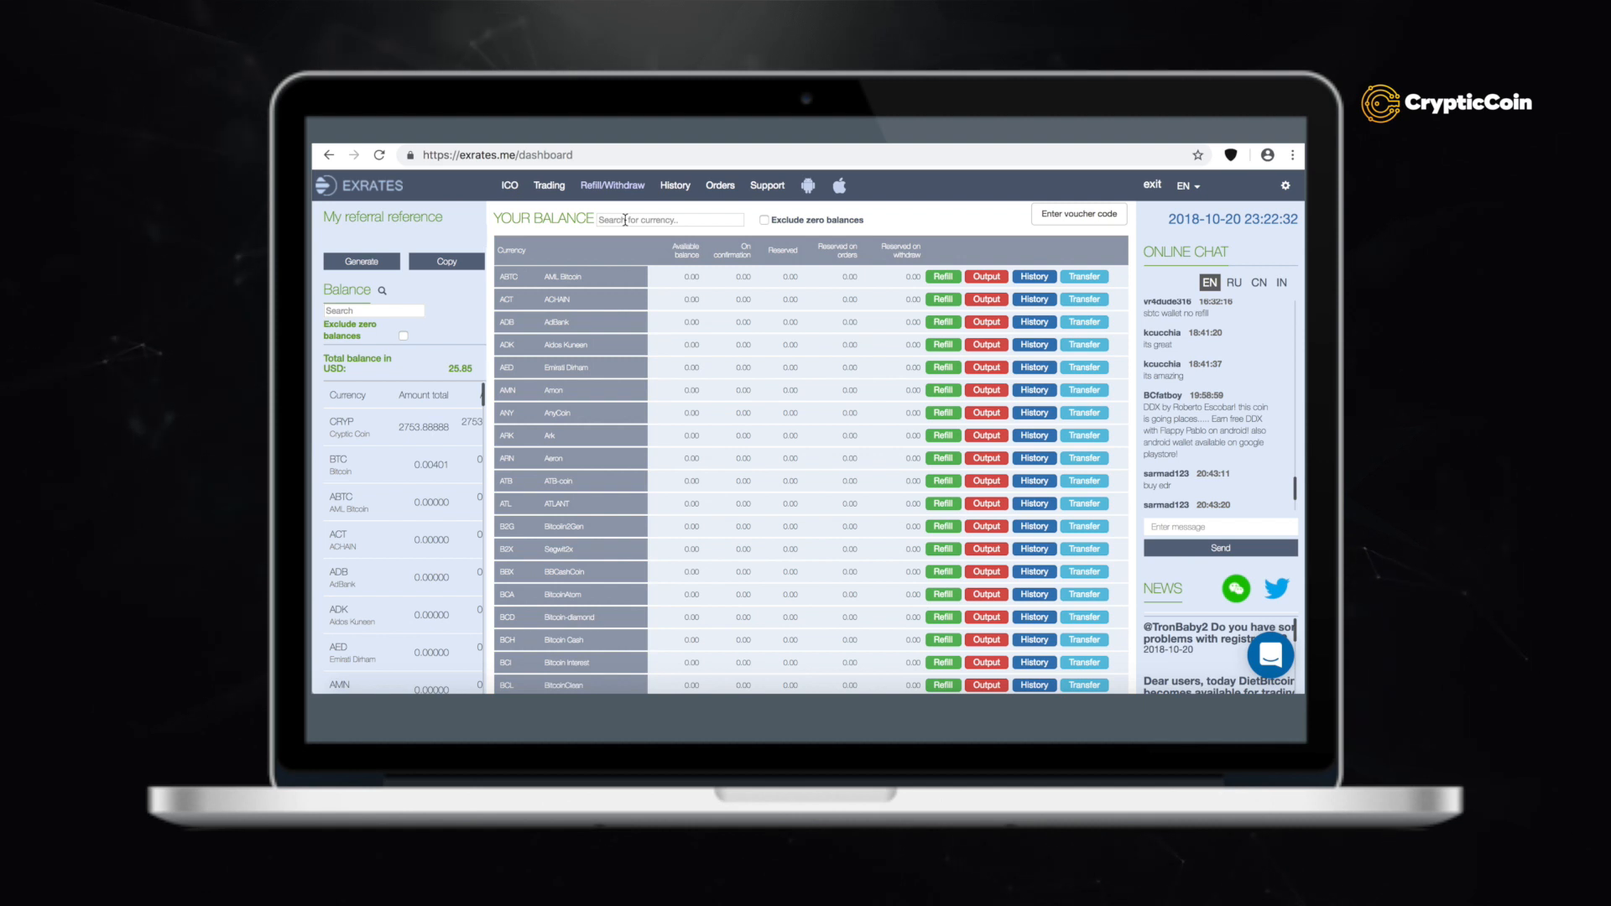
type("BTC")
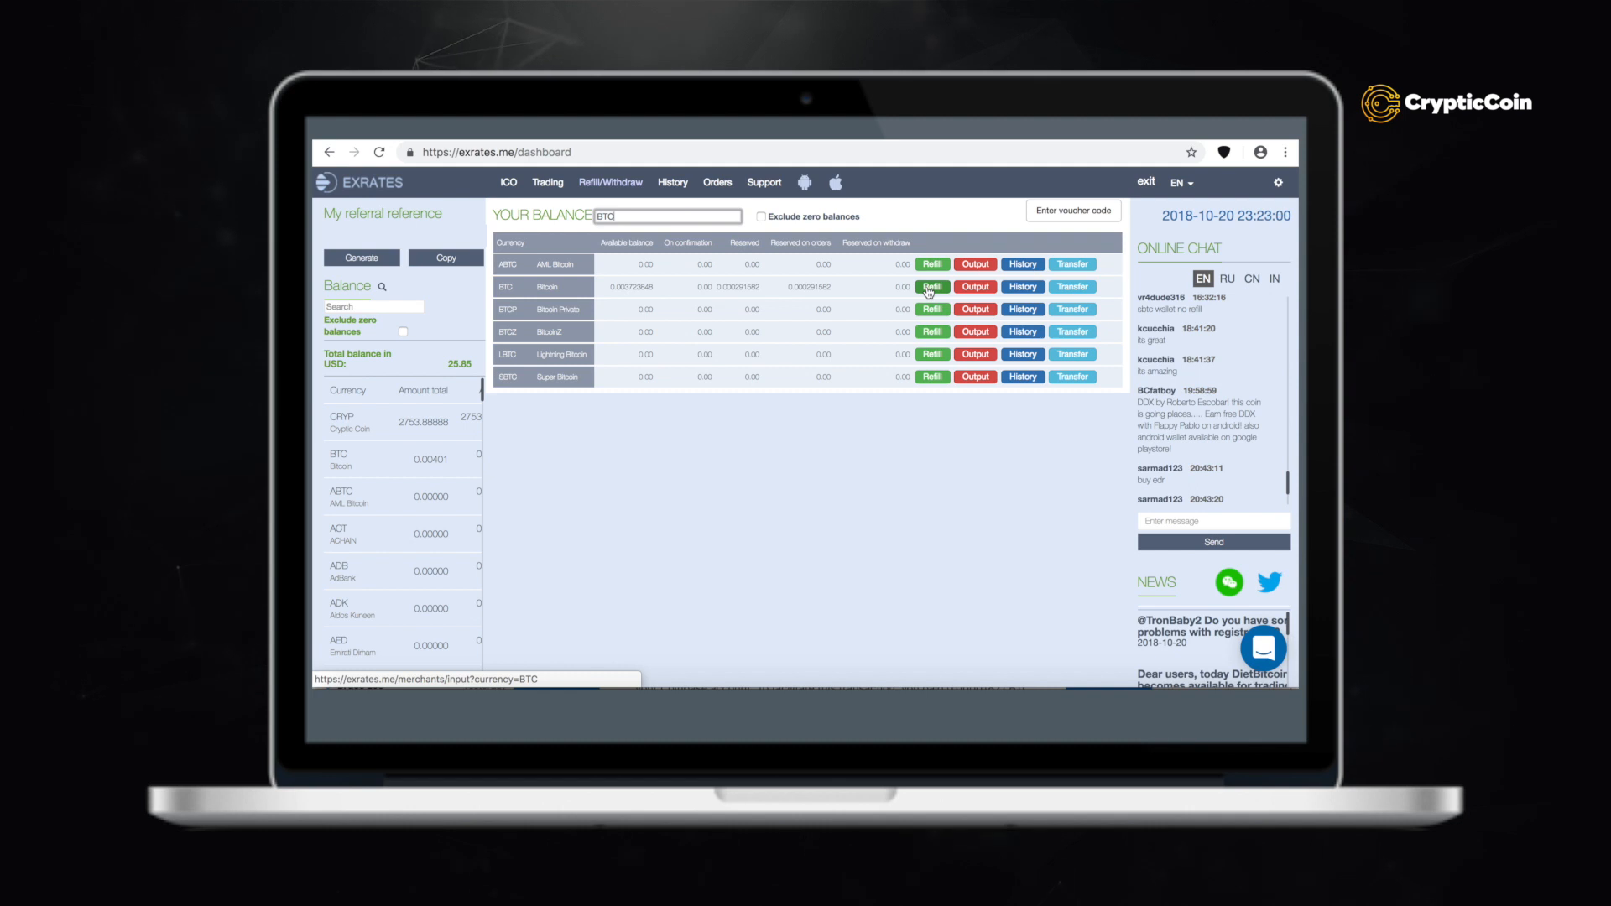
left_click(930, 286)
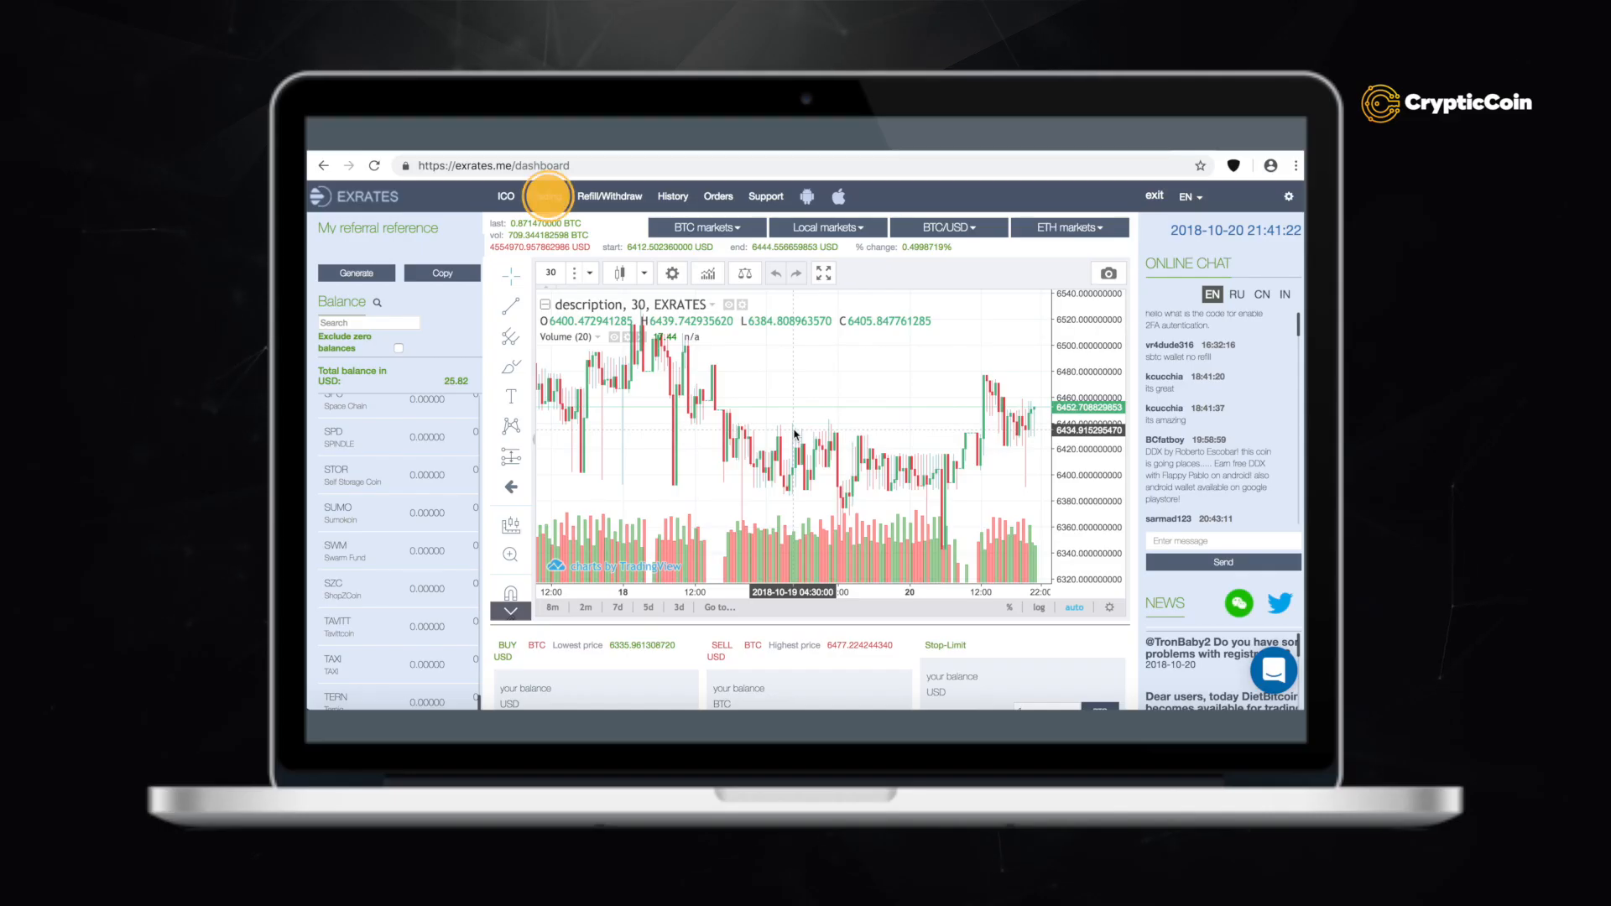
mouse_move(647, 353)
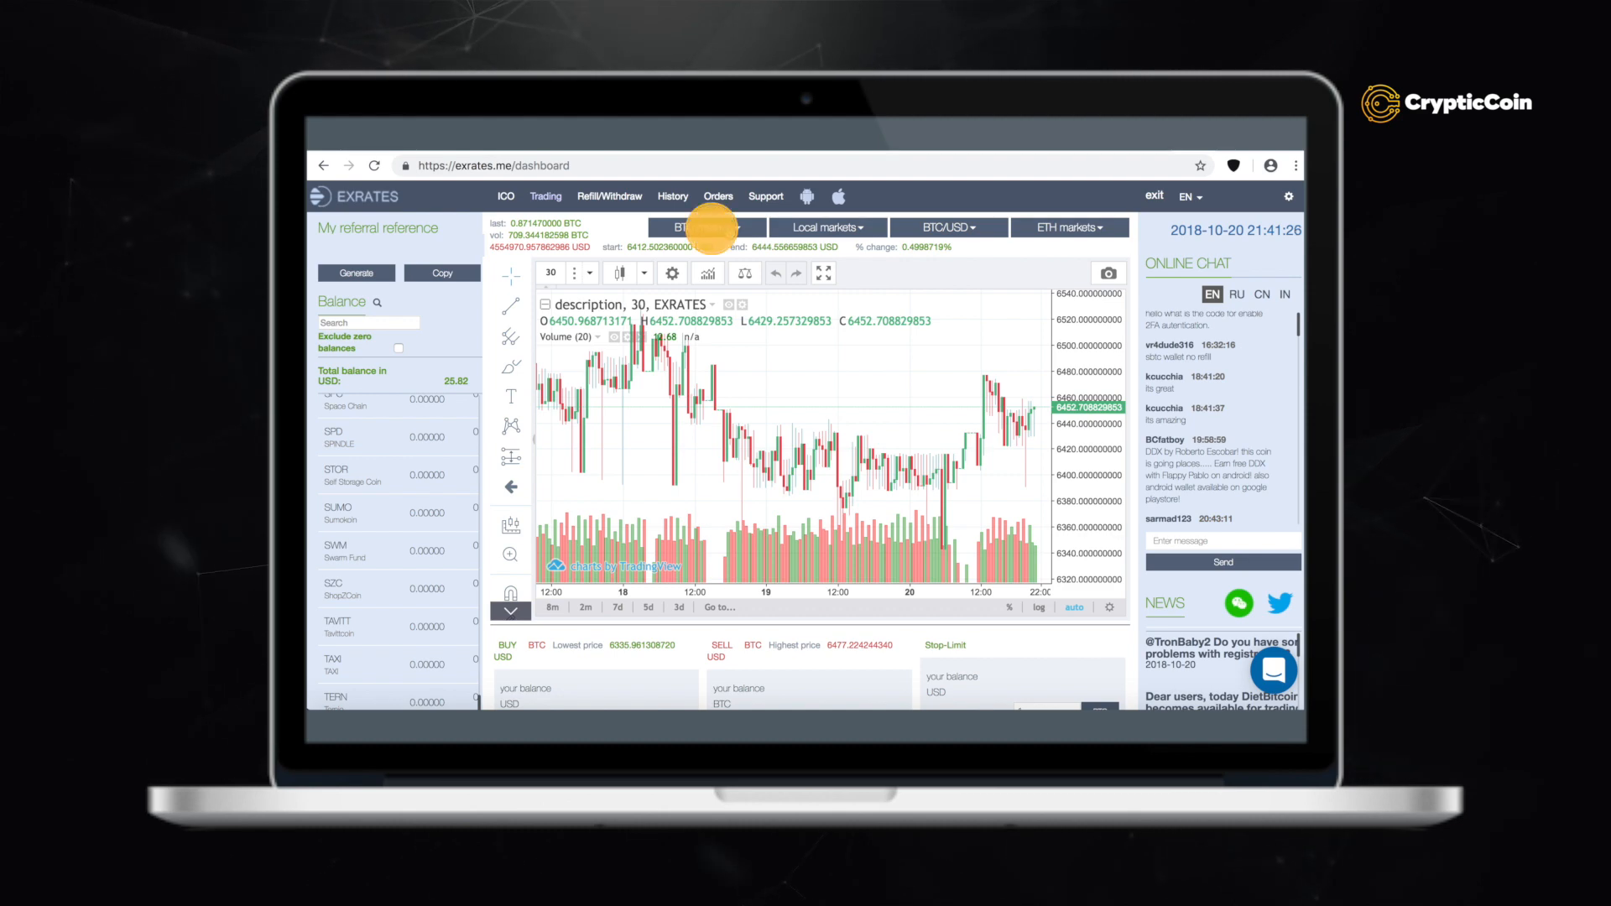
- Select the CRYP/BTC market and submit a buy for 100 CRYP
left_click(705, 228)
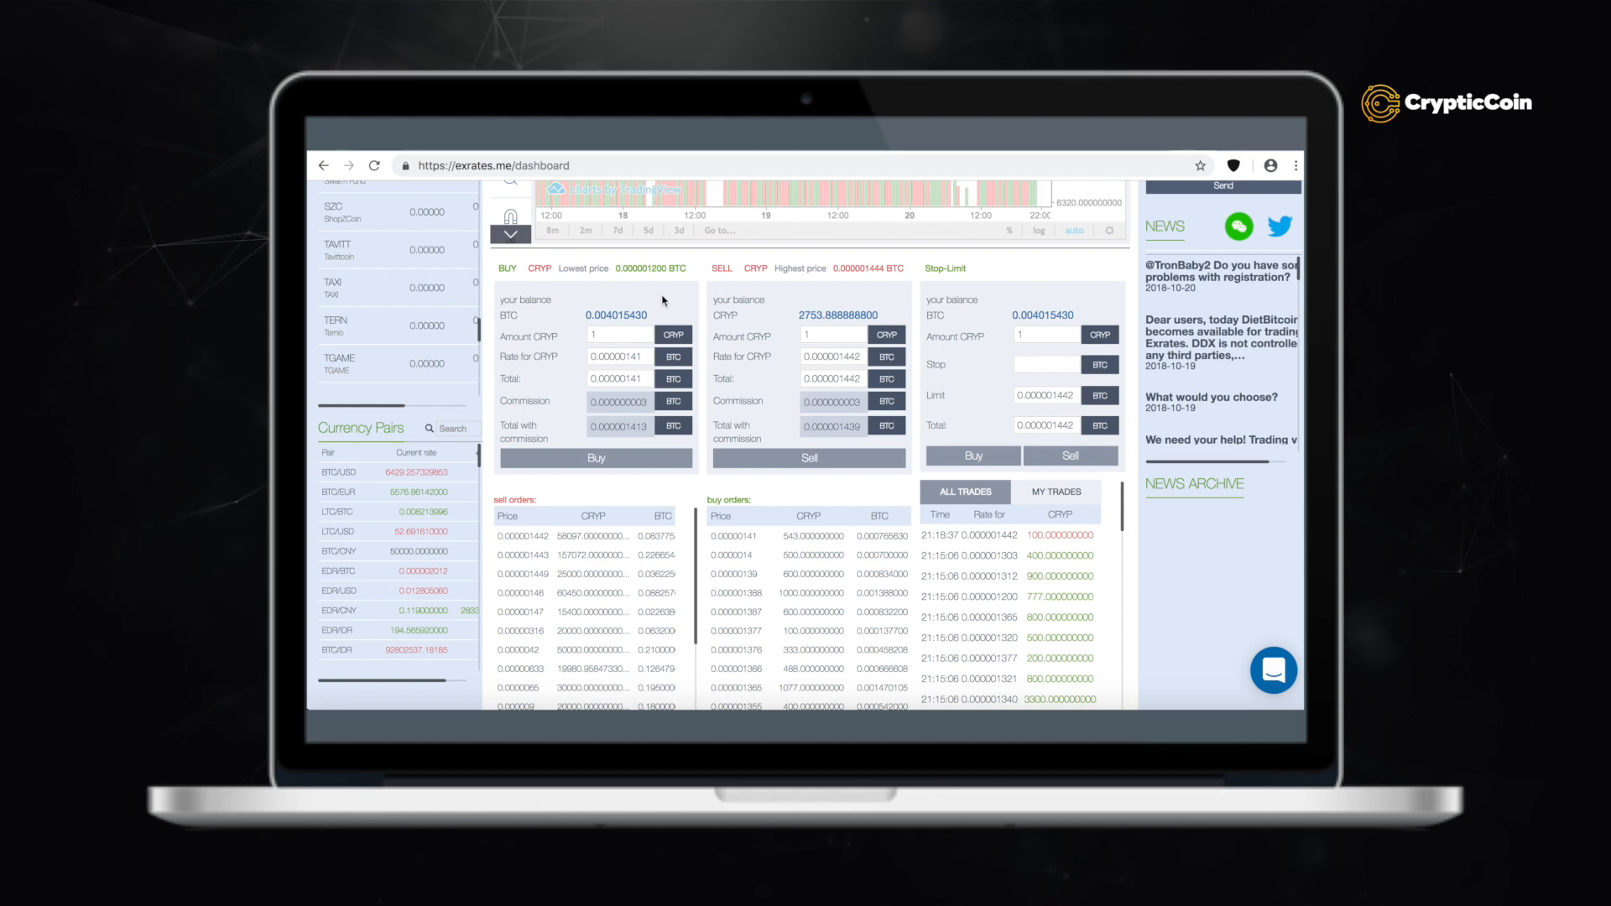
left_click(617, 335)
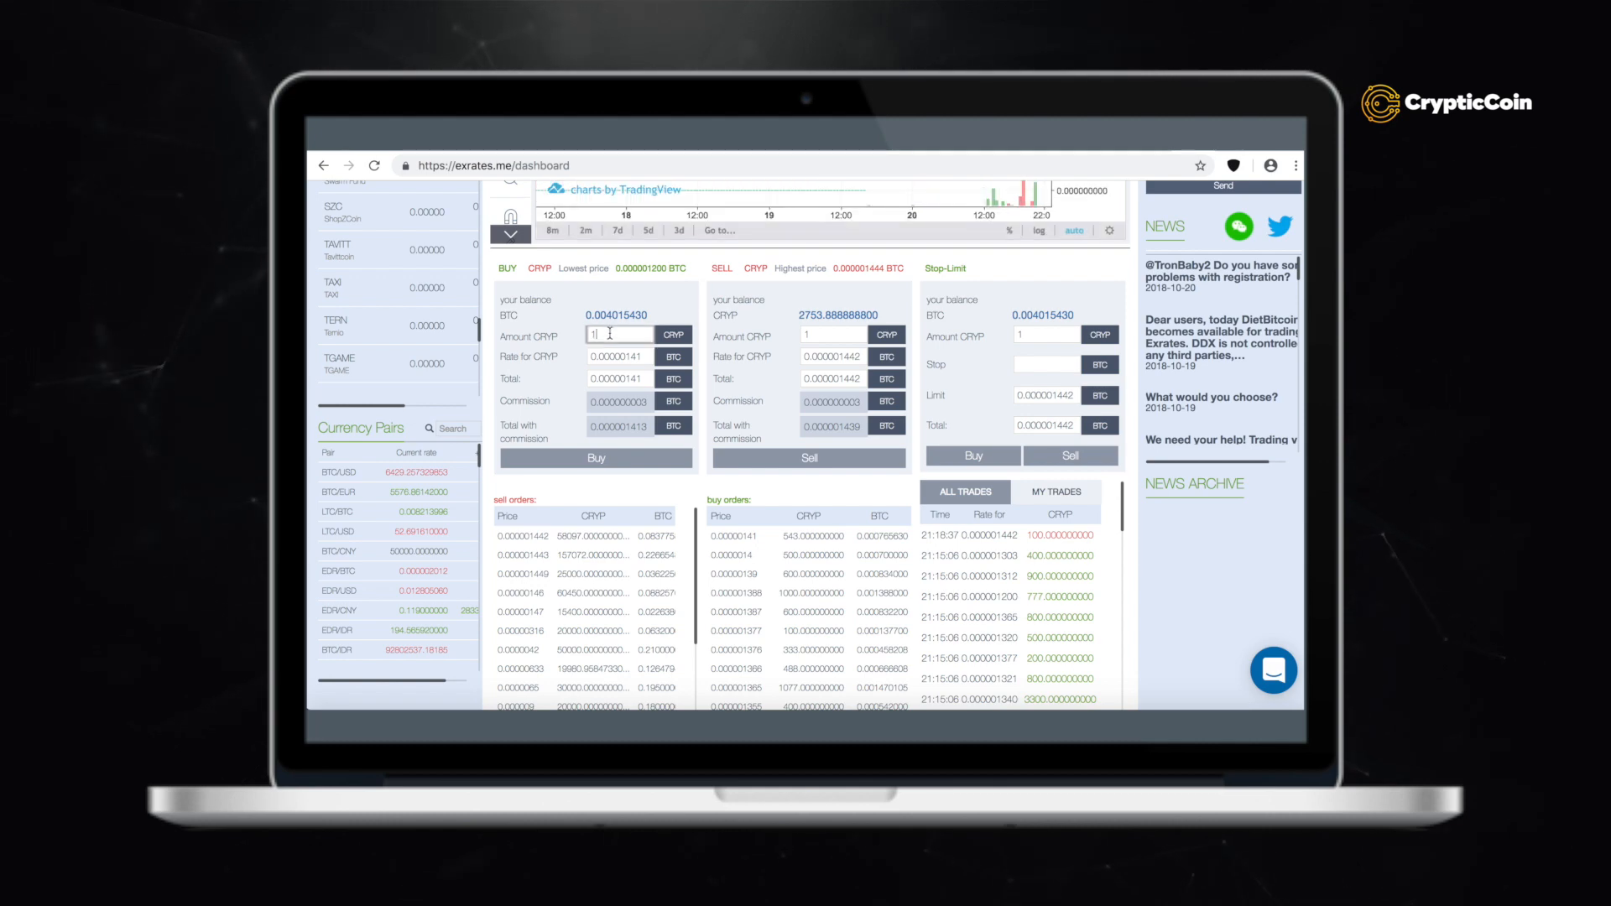
type("100")
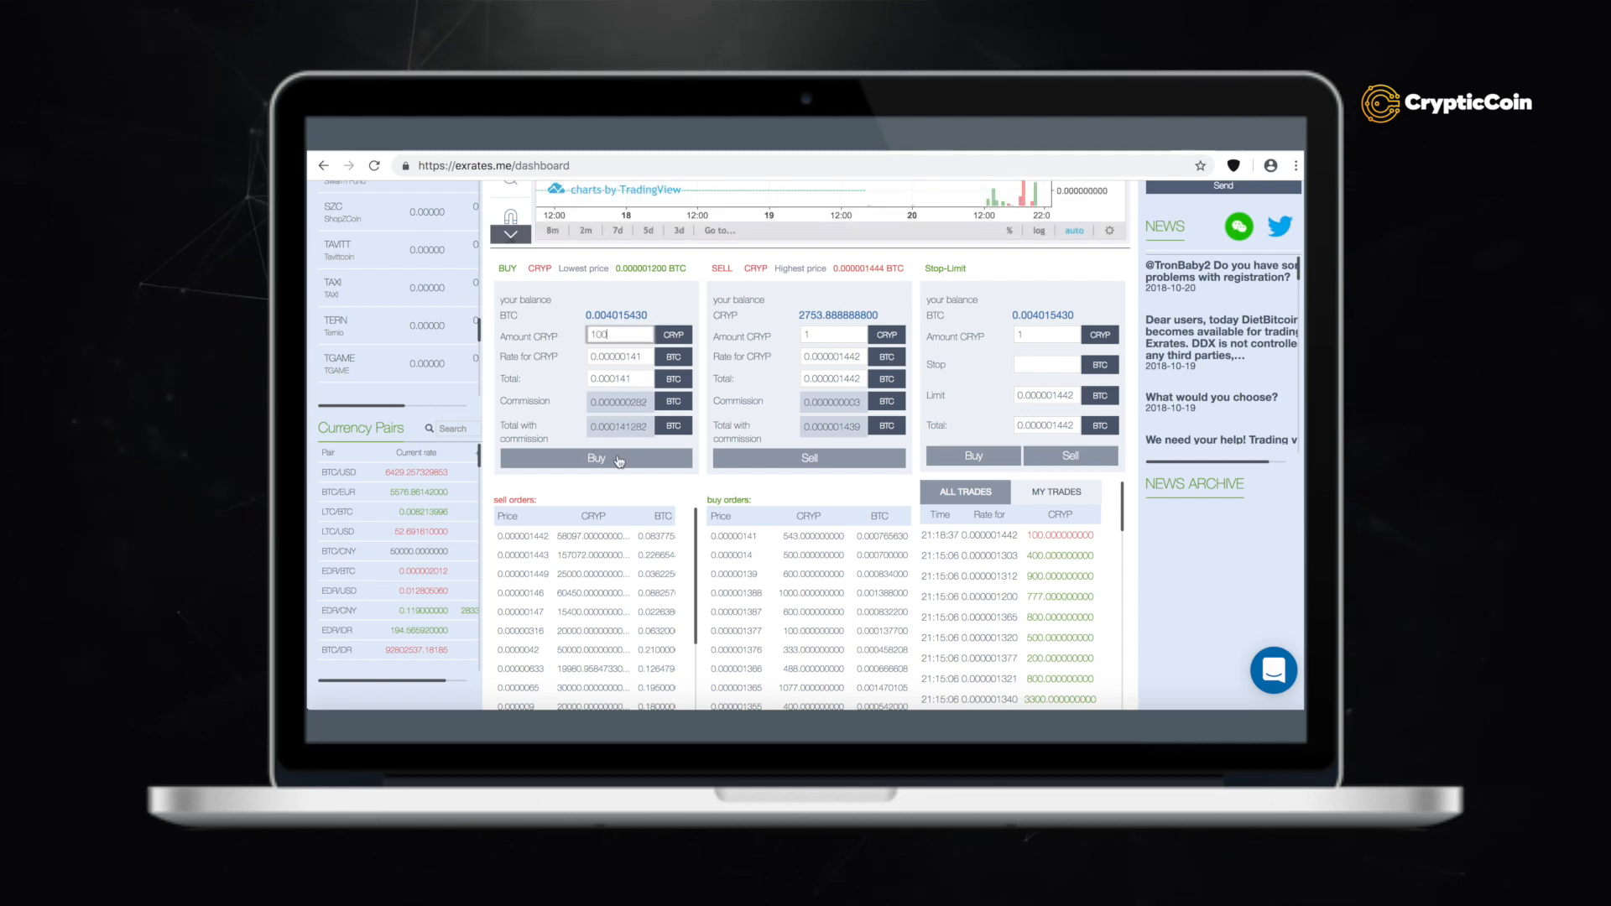
left_click(596, 457)
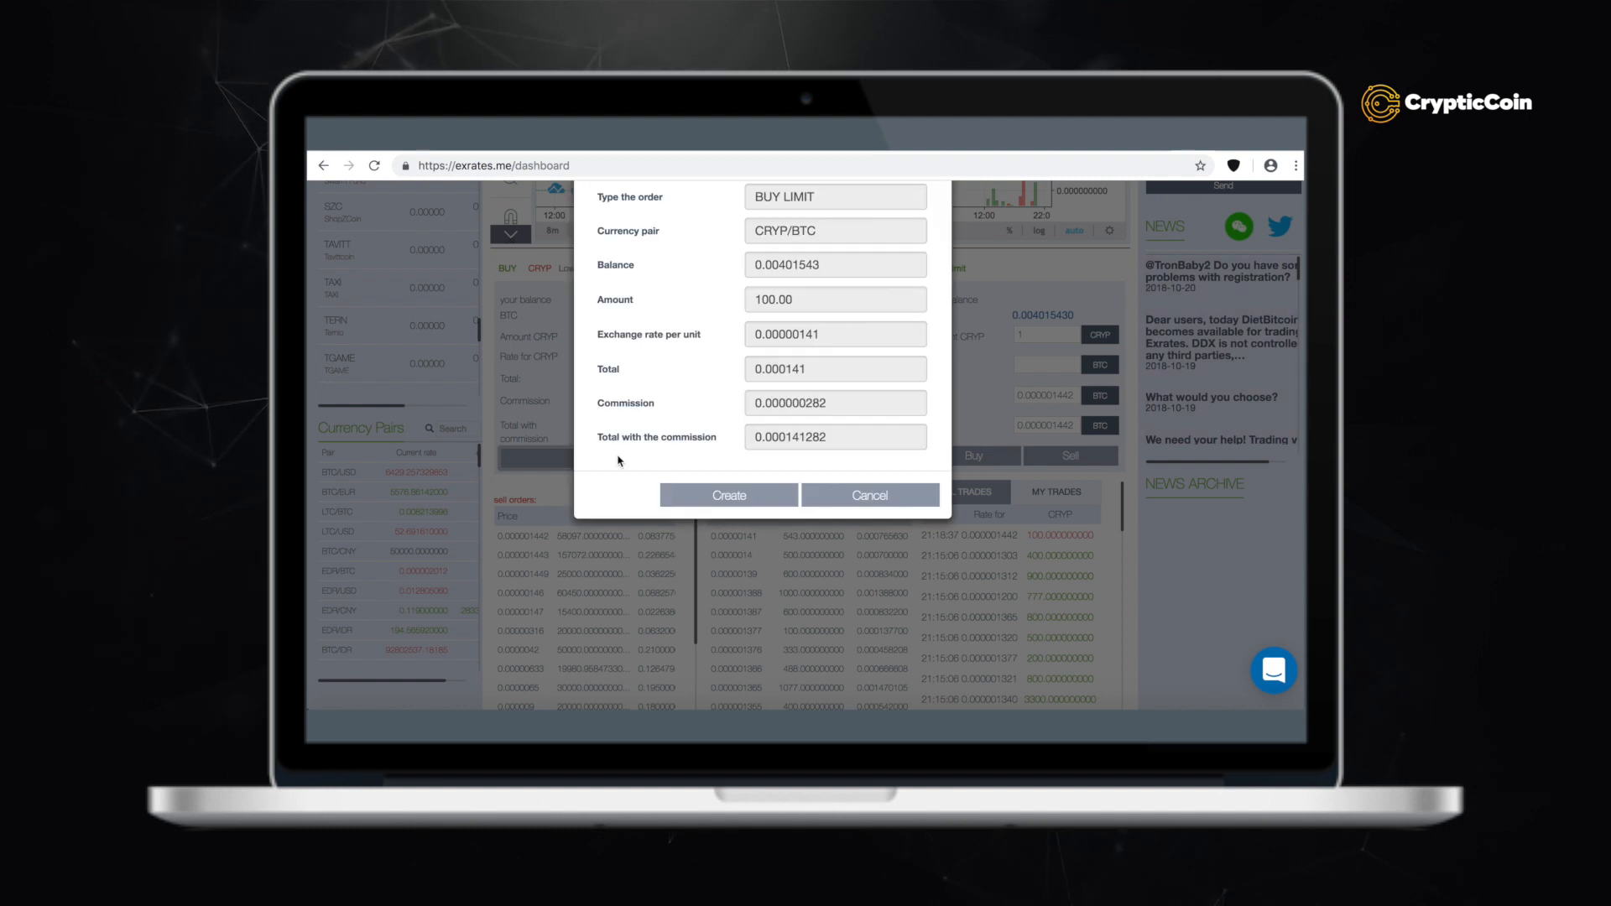
- Confirm and create the 100 CRYP buy-limit order at 0.00000141 BTC
left_click(728, 494)
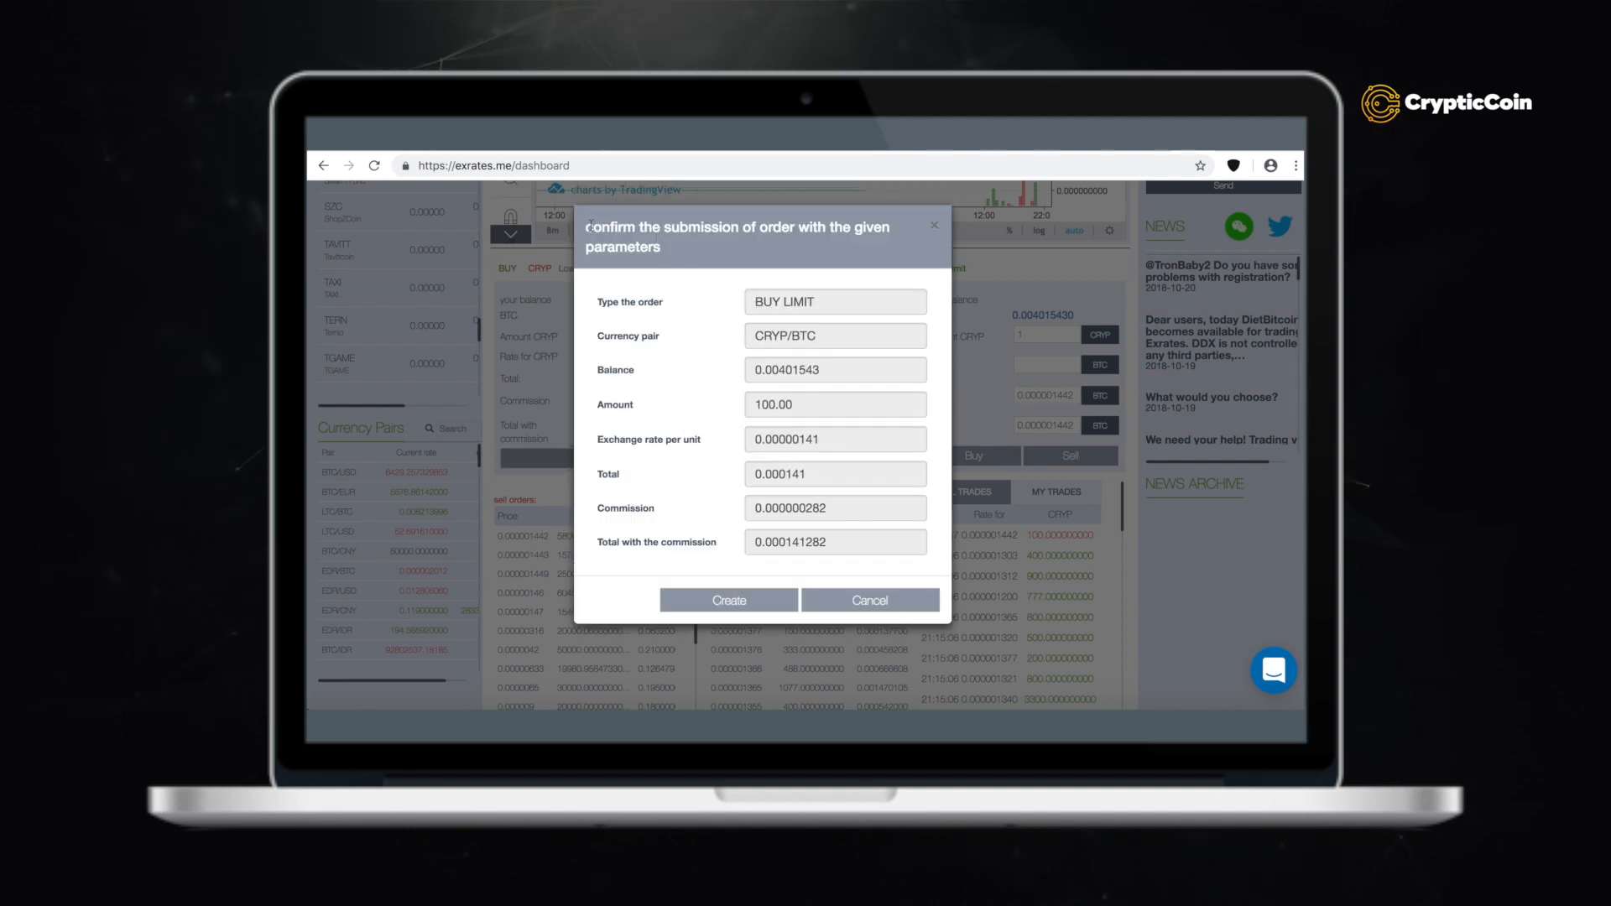
left_click(727, 600)
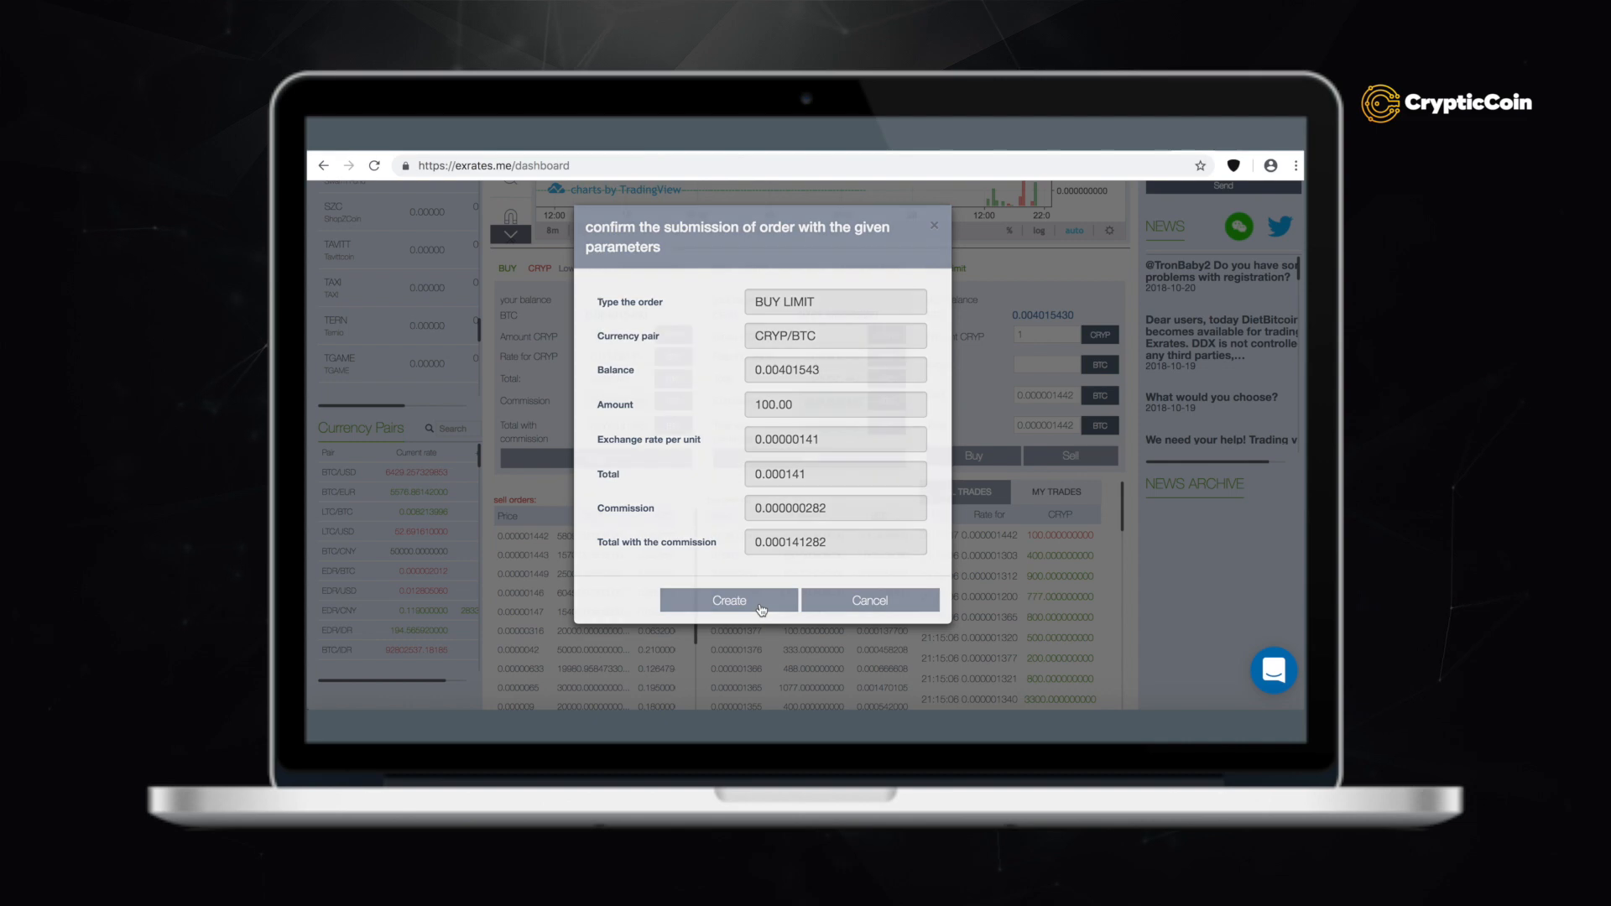
left_click(729, 600)
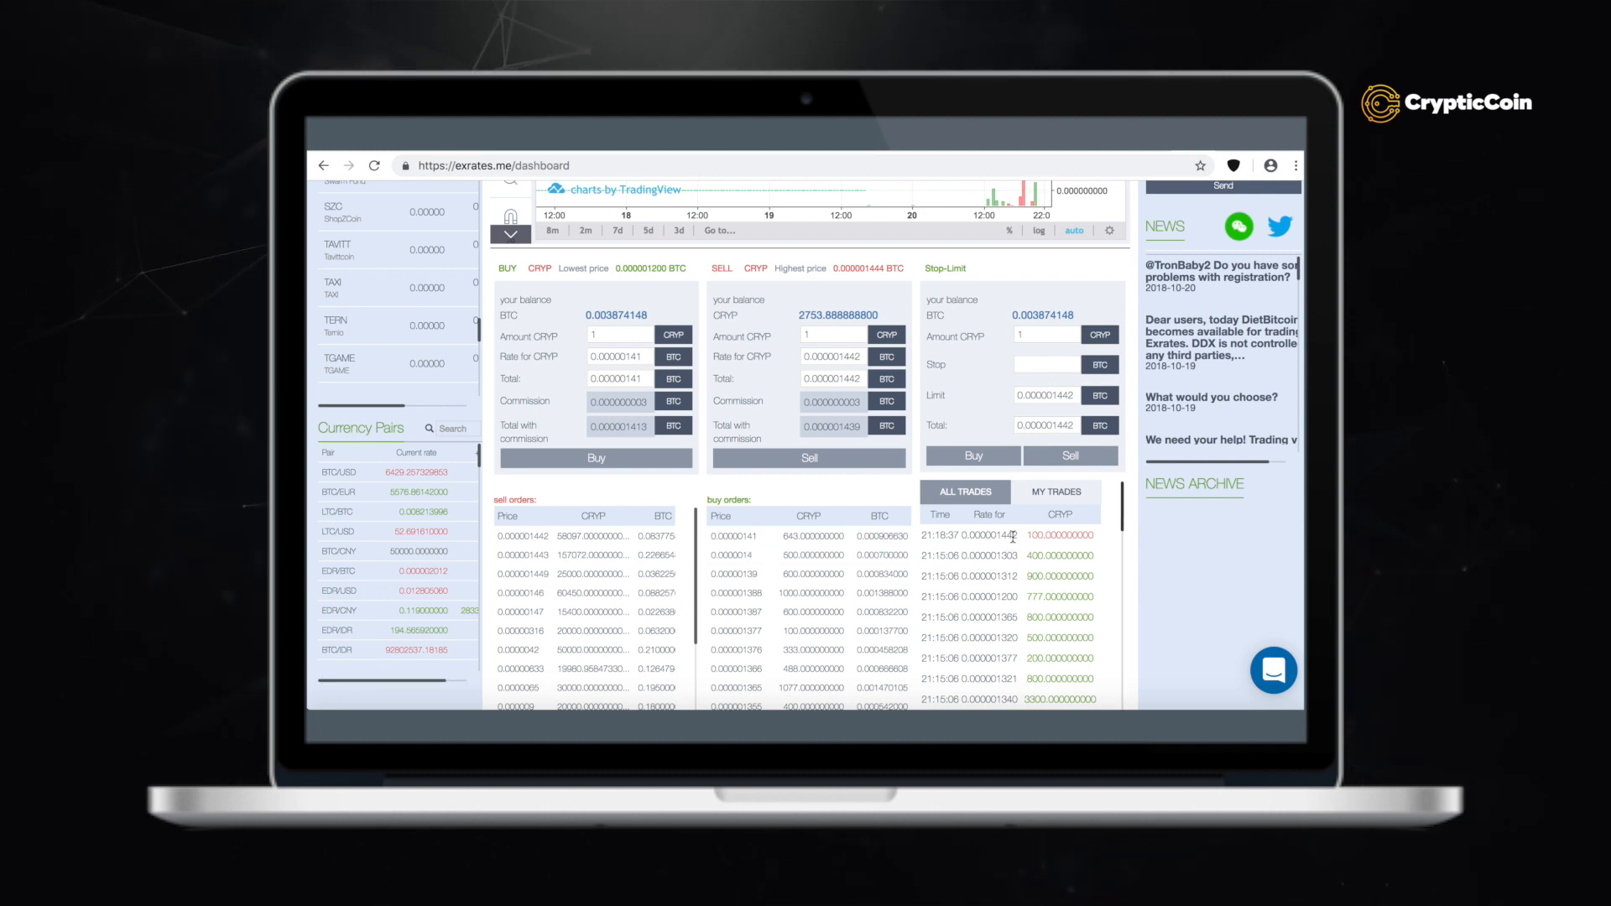
mouse_move(839, 504)
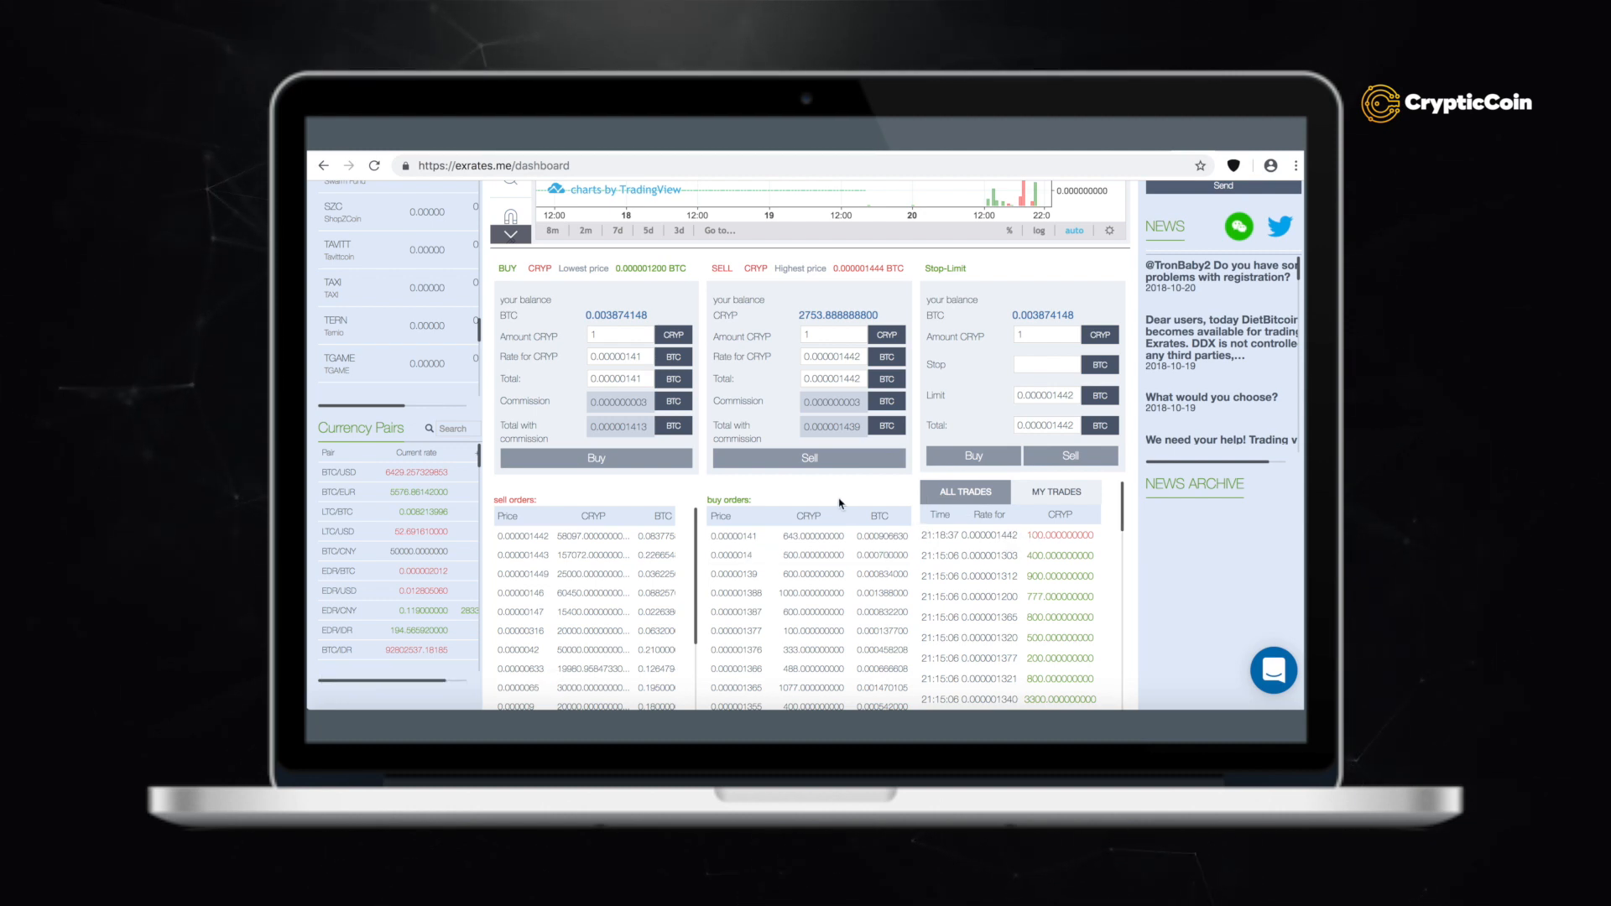